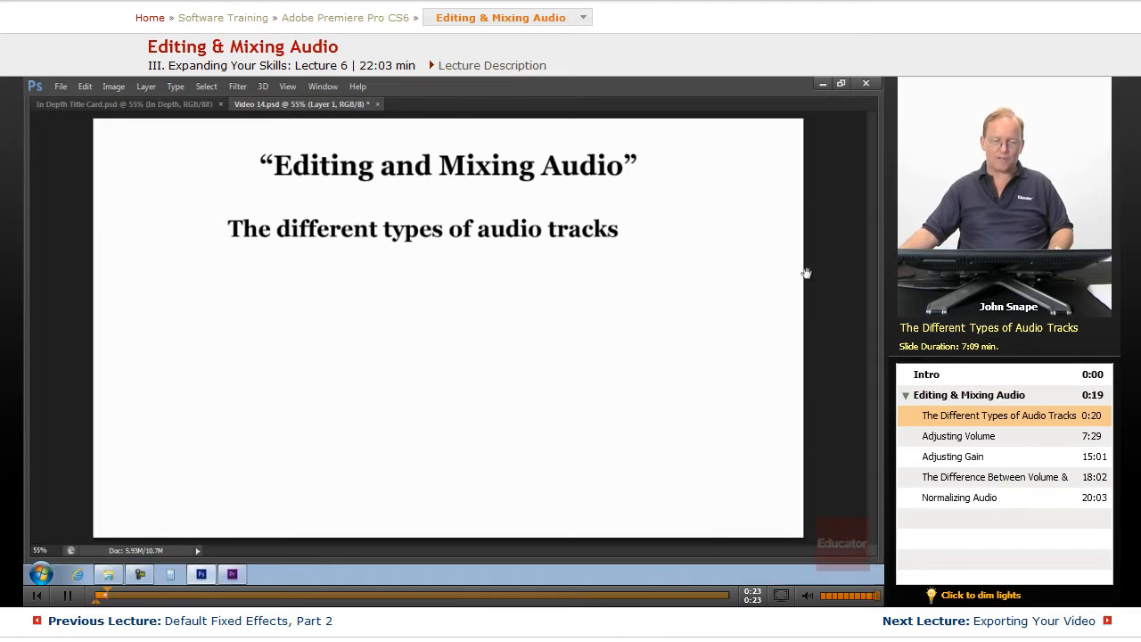
mouse_move(463, 462)
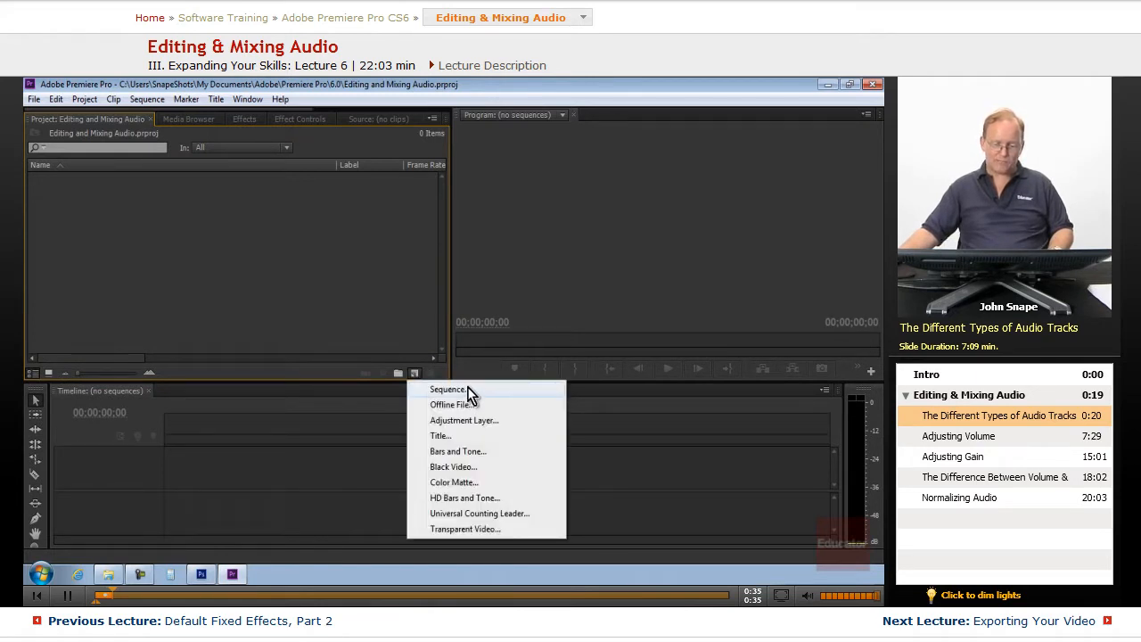
Create a new sequence and show its Tracks tab with three standard and three 5.1 audio tracks.
left_click(446, 388)
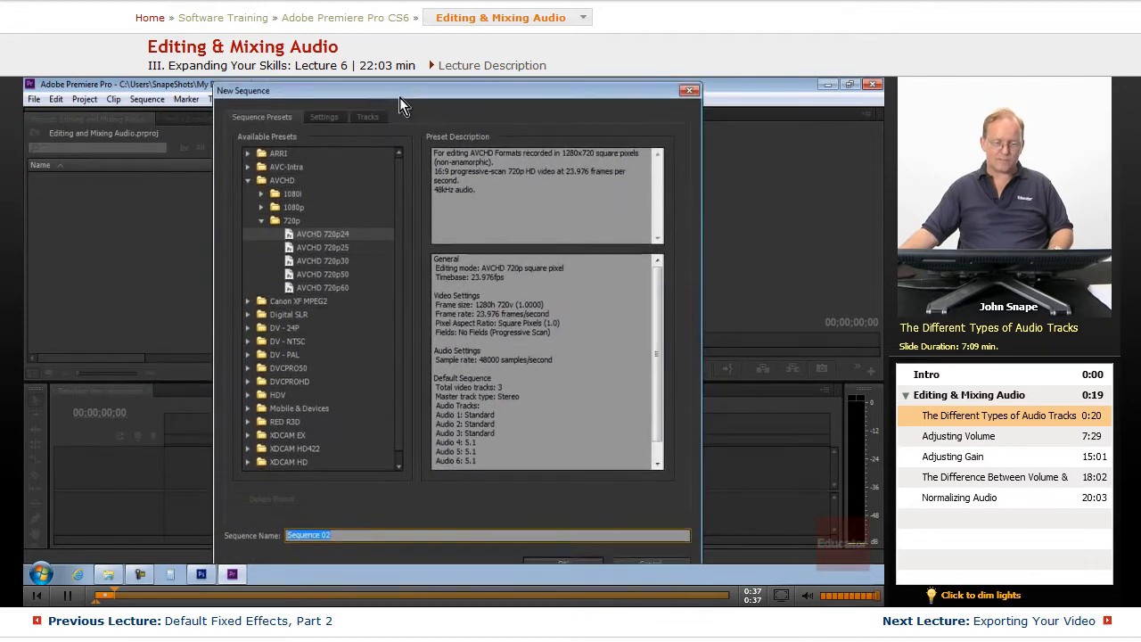
left_click(367, 112)
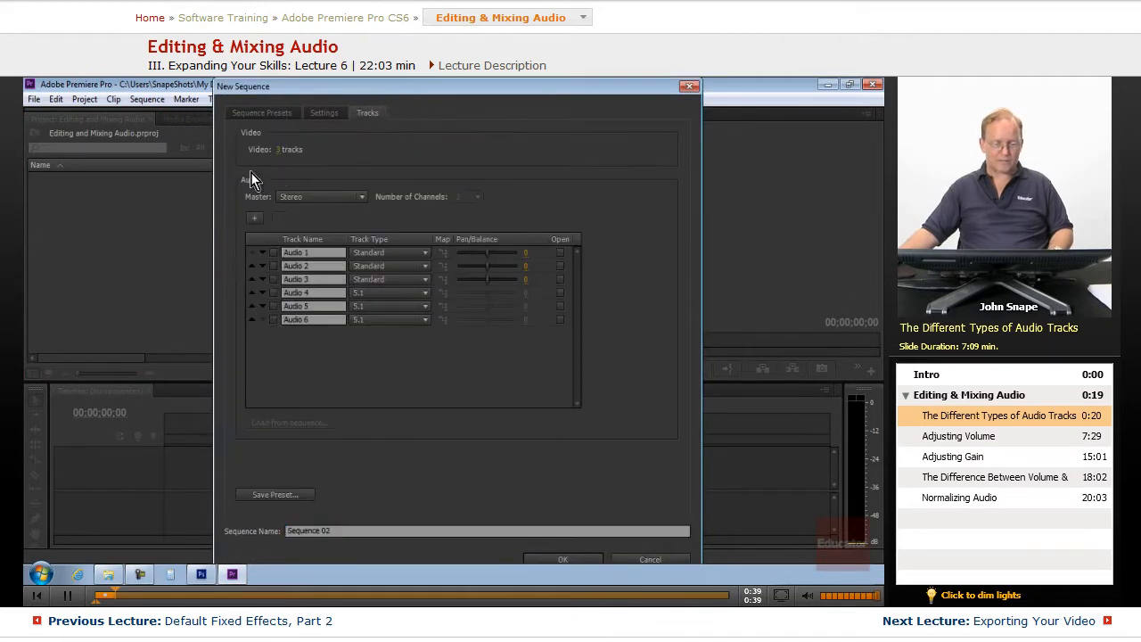
mouse_move(346, 212)
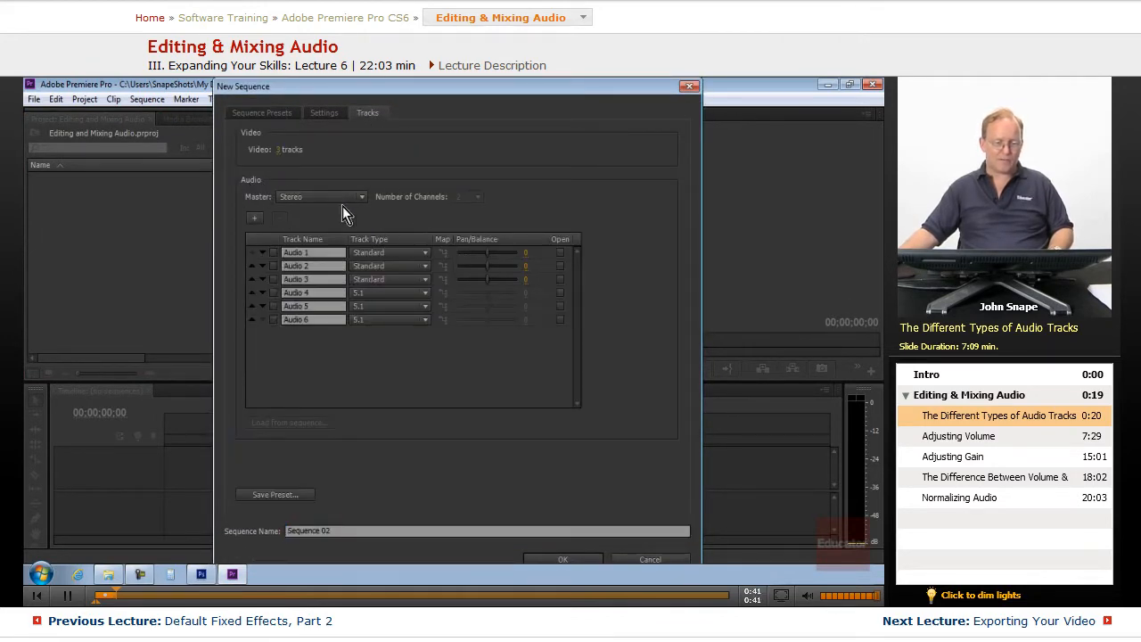
List the Master track types: Stereo, 5.1, Multichannel and Mono.
left_click(361, 196)
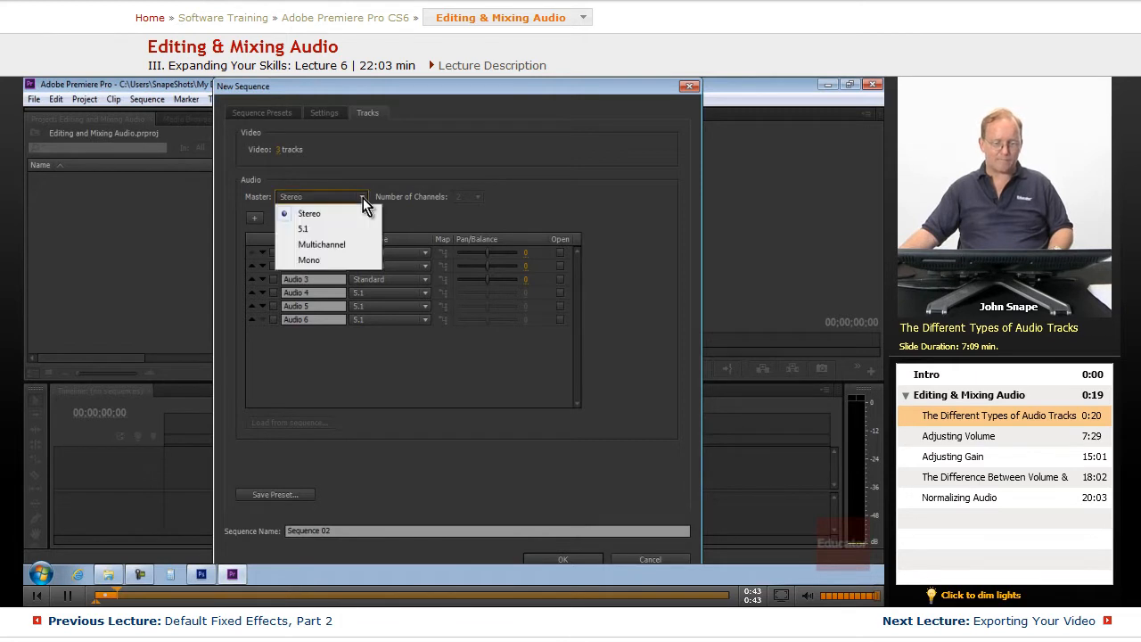
mouse_move(330, 234)
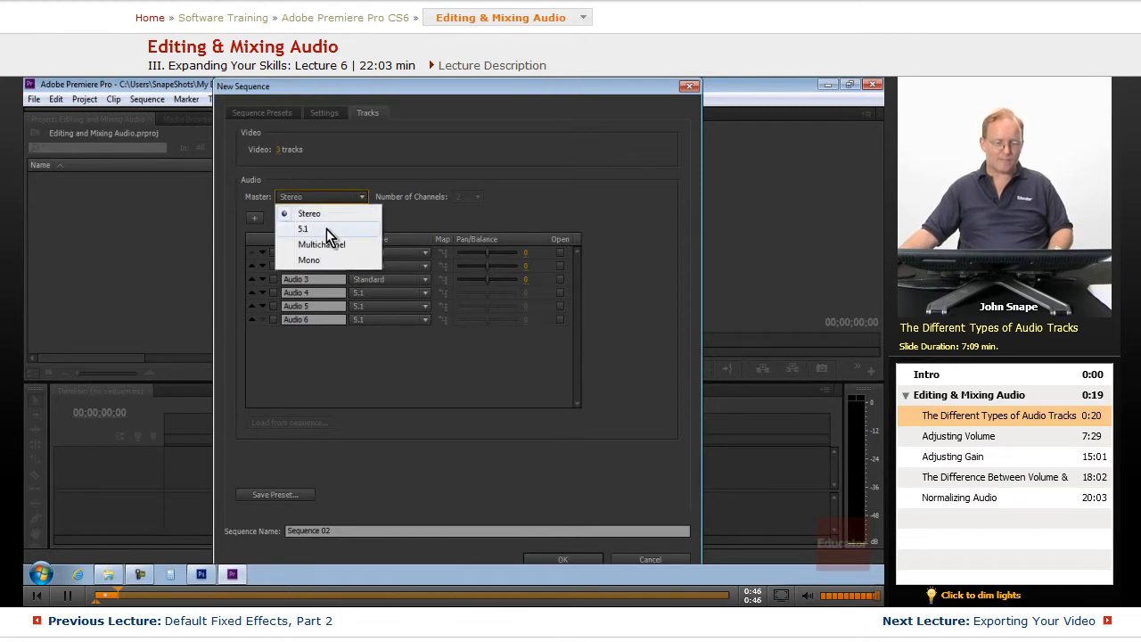
mouse_move(308, 260)
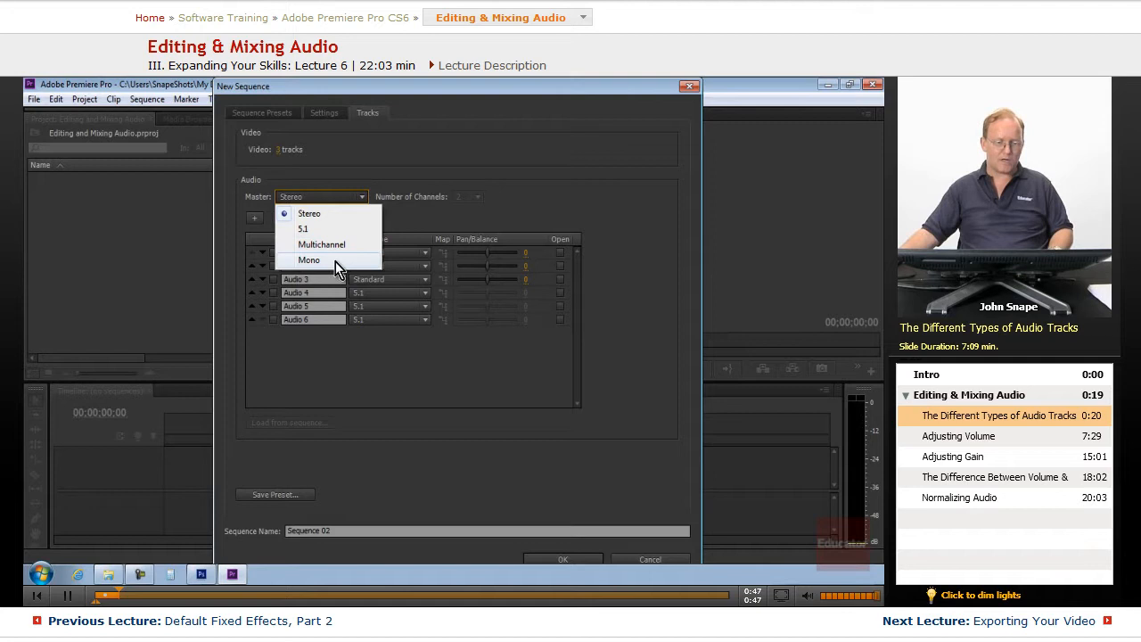
mouse_move(332, 240)
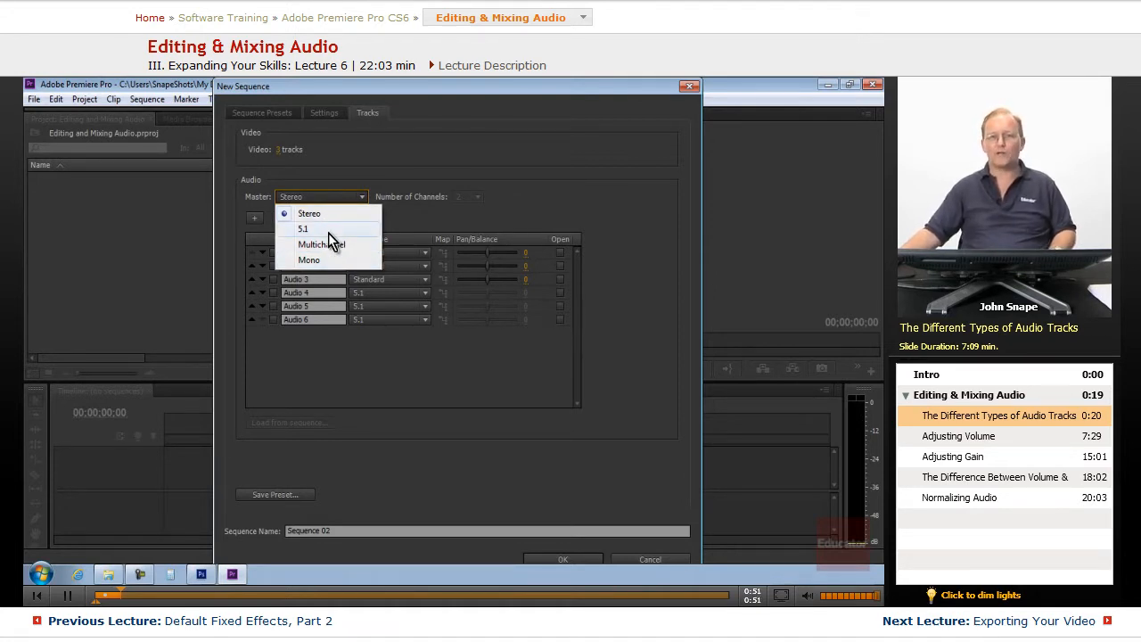
mouse_move(341, 244)
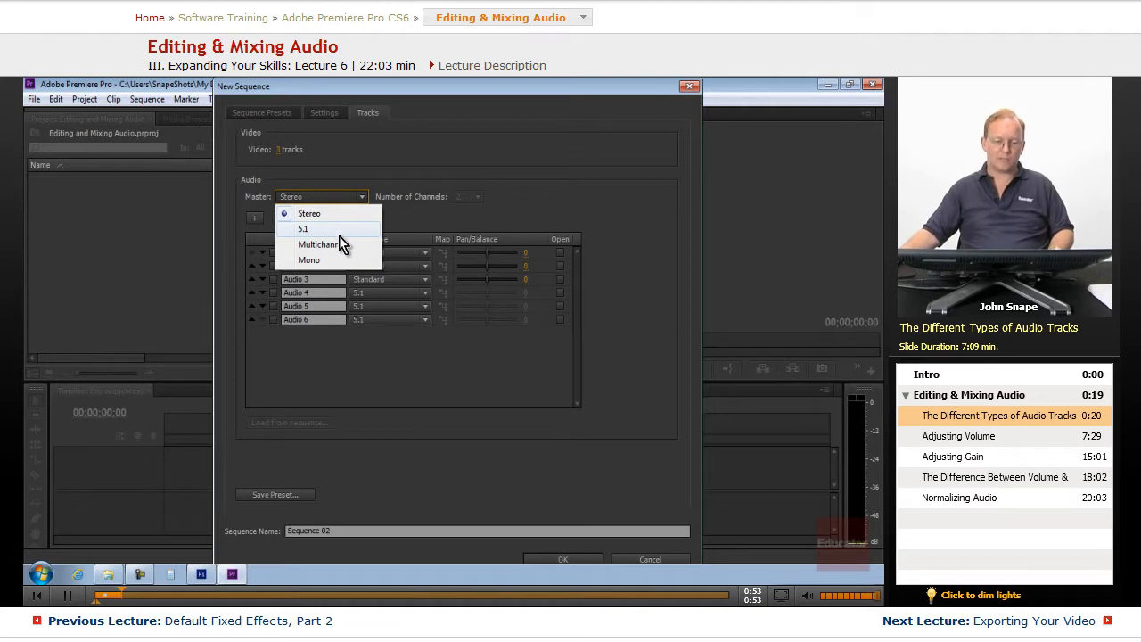
mouse_move(353, 229)
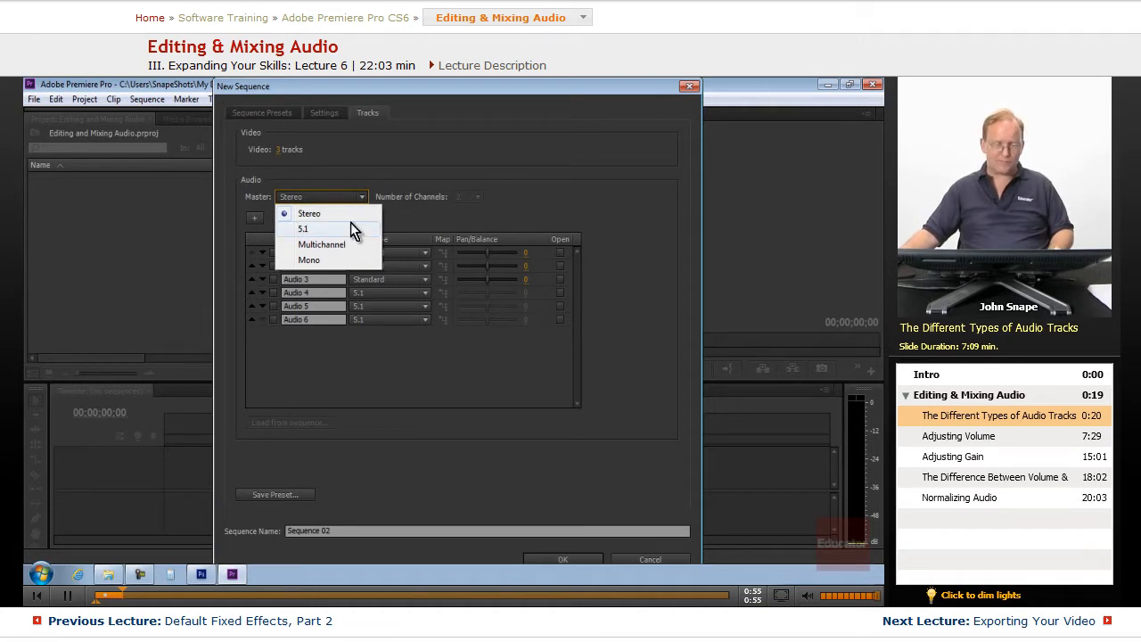
mouse_move(330, 218)
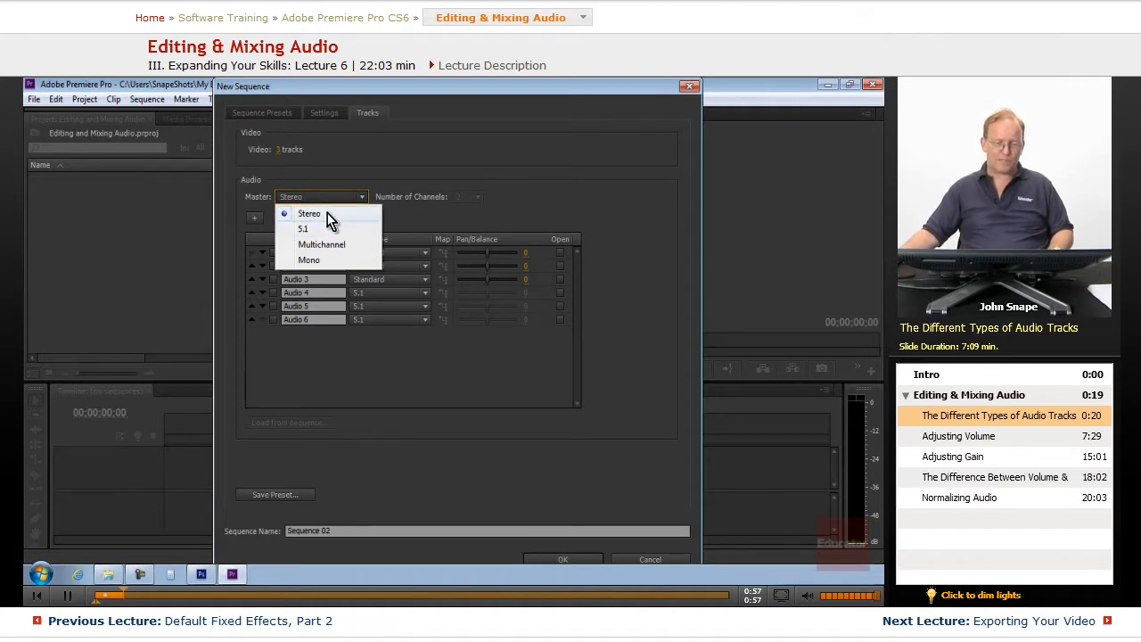
mouse_move(345, 224)
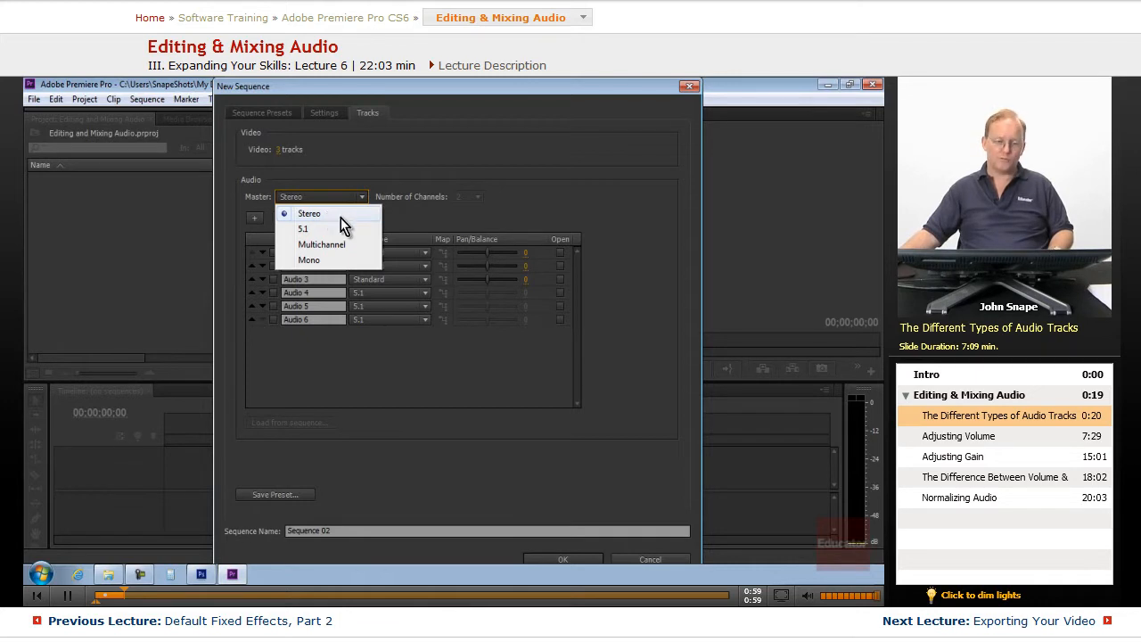
mouse_move(323, 234)
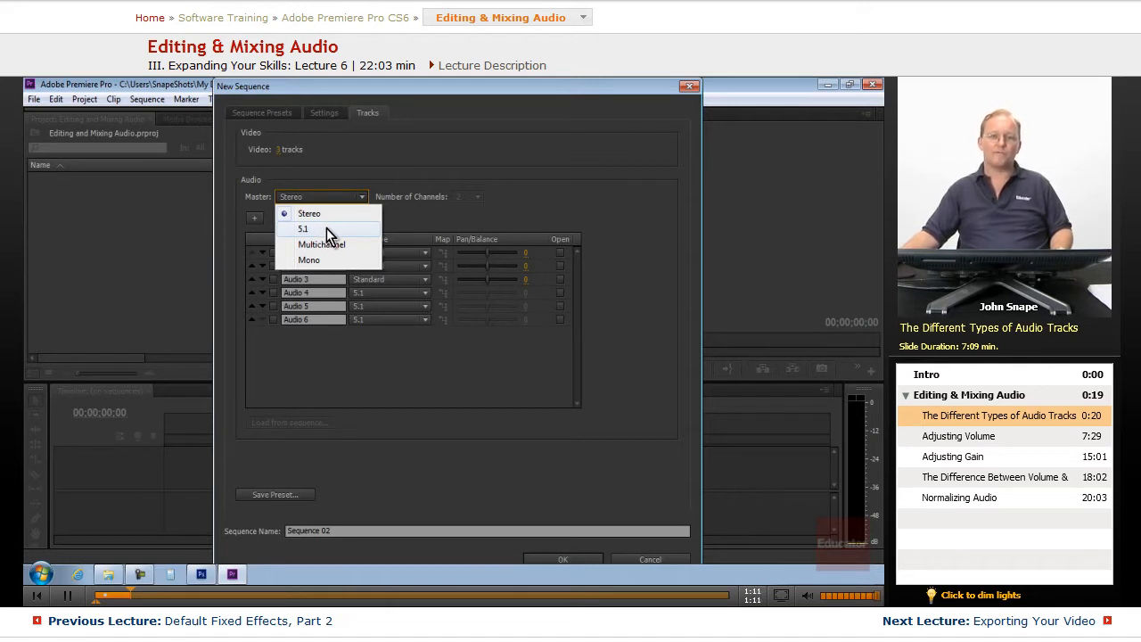
mouse_move(339, 218)
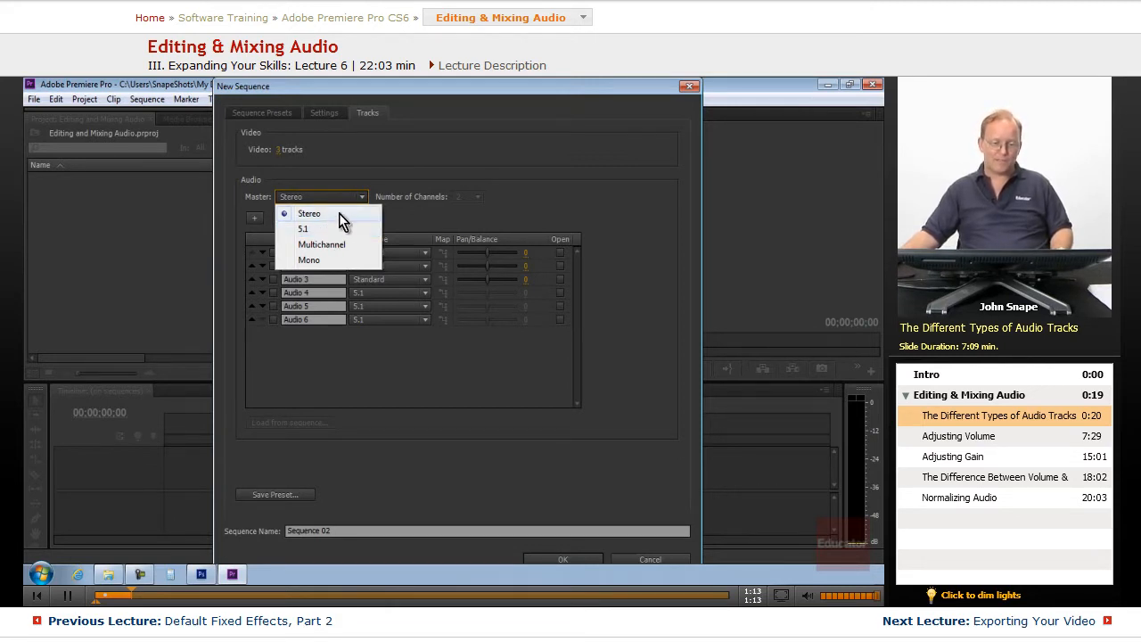
mouse_move(348, 245)
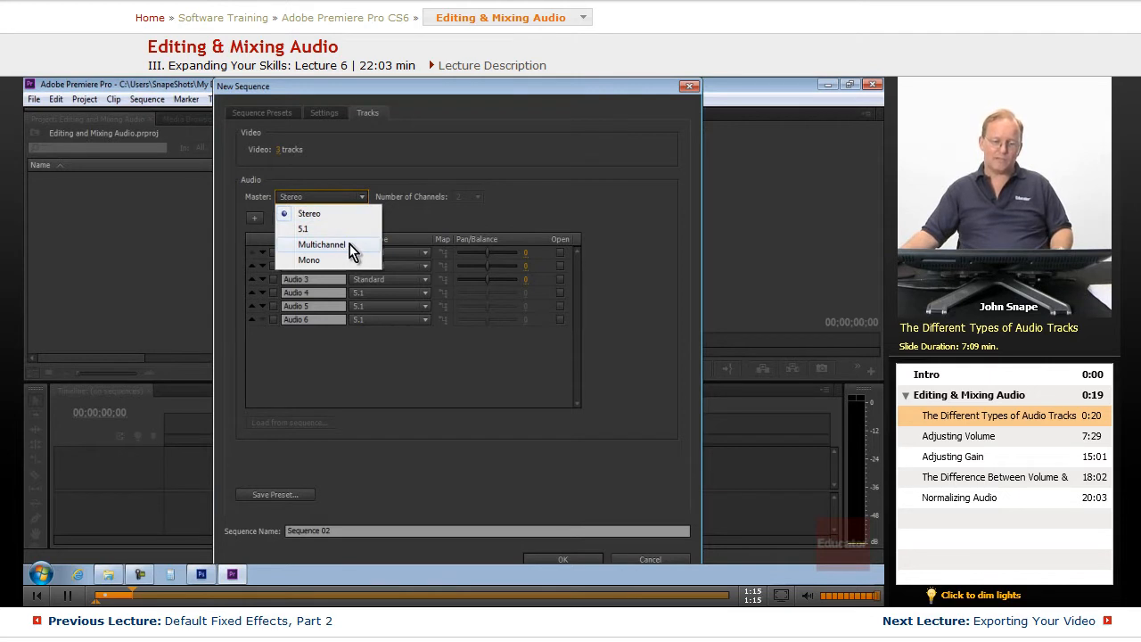
mouse_move(354, 254)
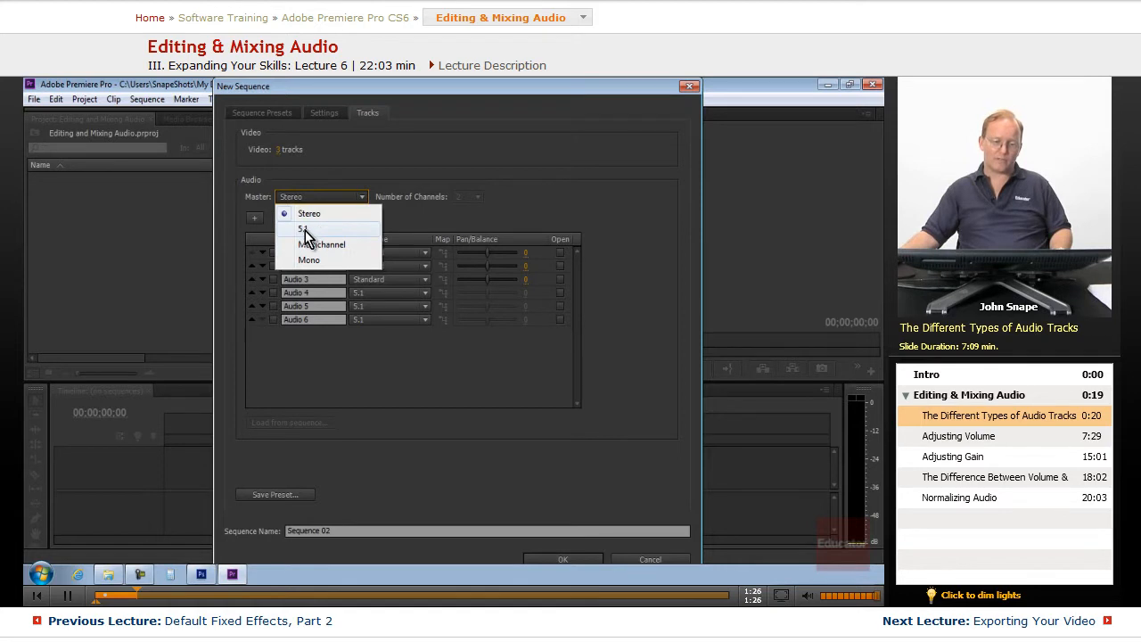
Make the master track Multichannel and keep the channel count at 16.
left_click(321, 244)
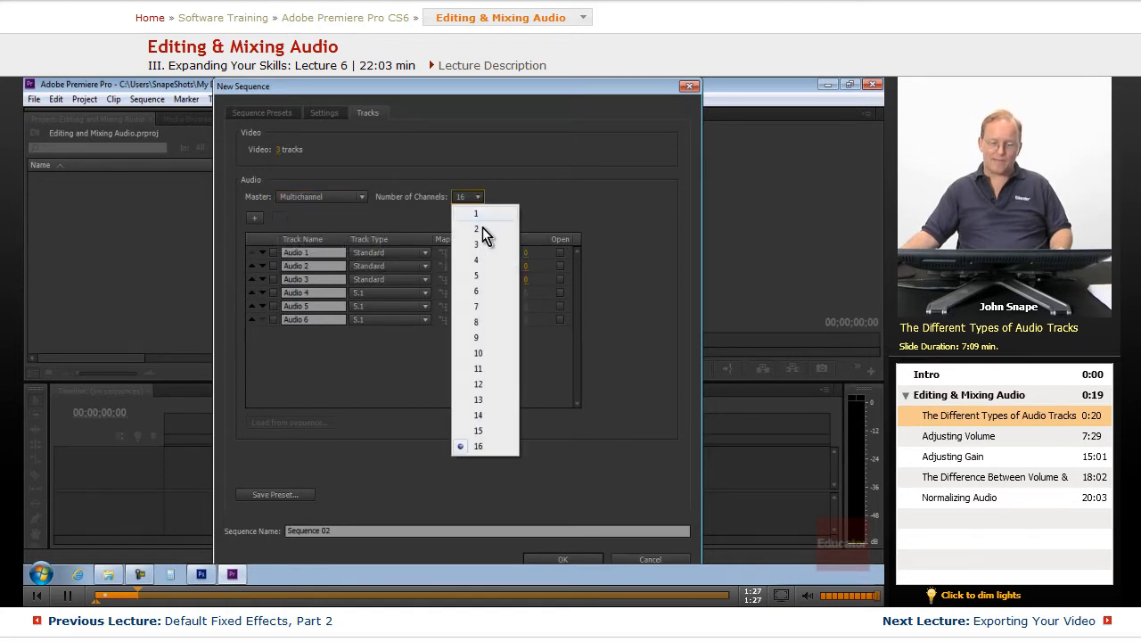
mouse_move(486, 275)
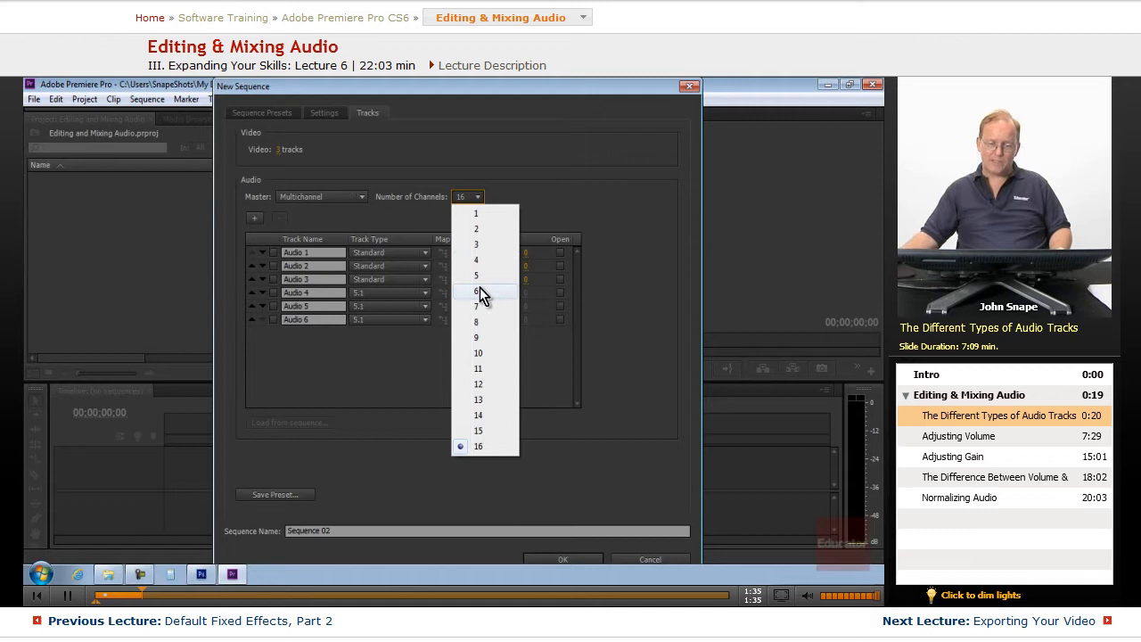
mouse_move(495, 369)
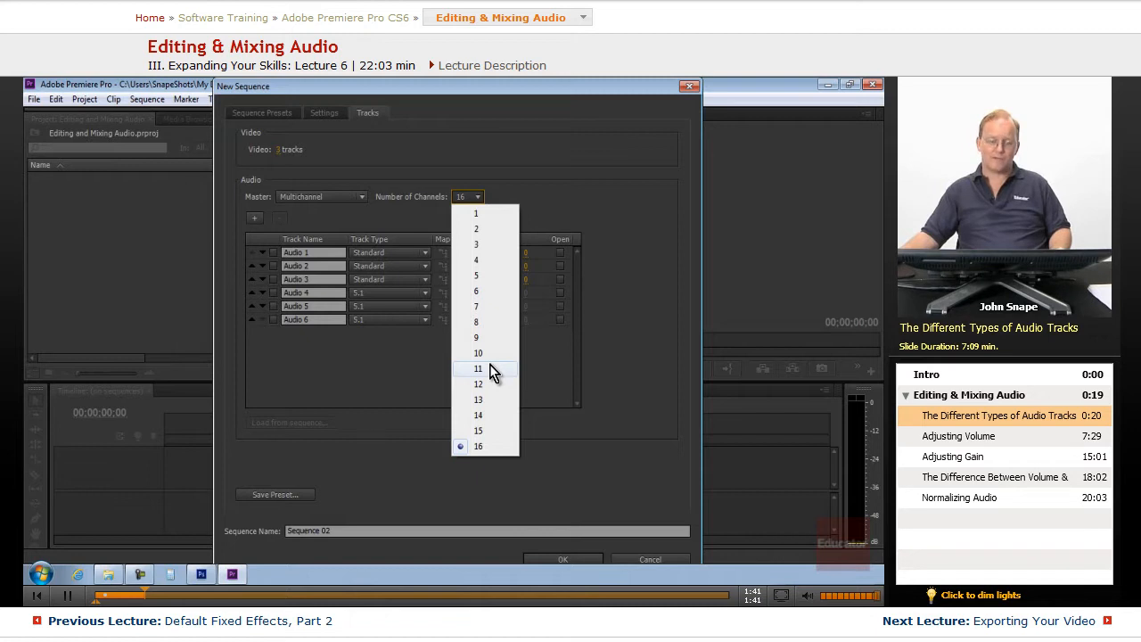
mouse_move(492, 390)
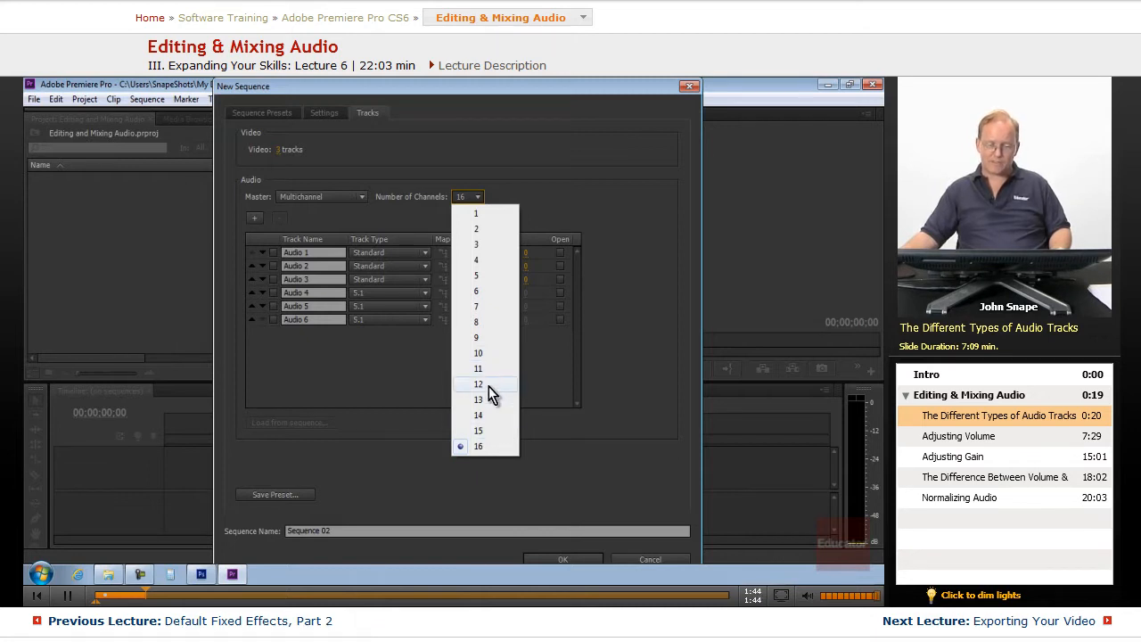
mouse_move(493, 366)
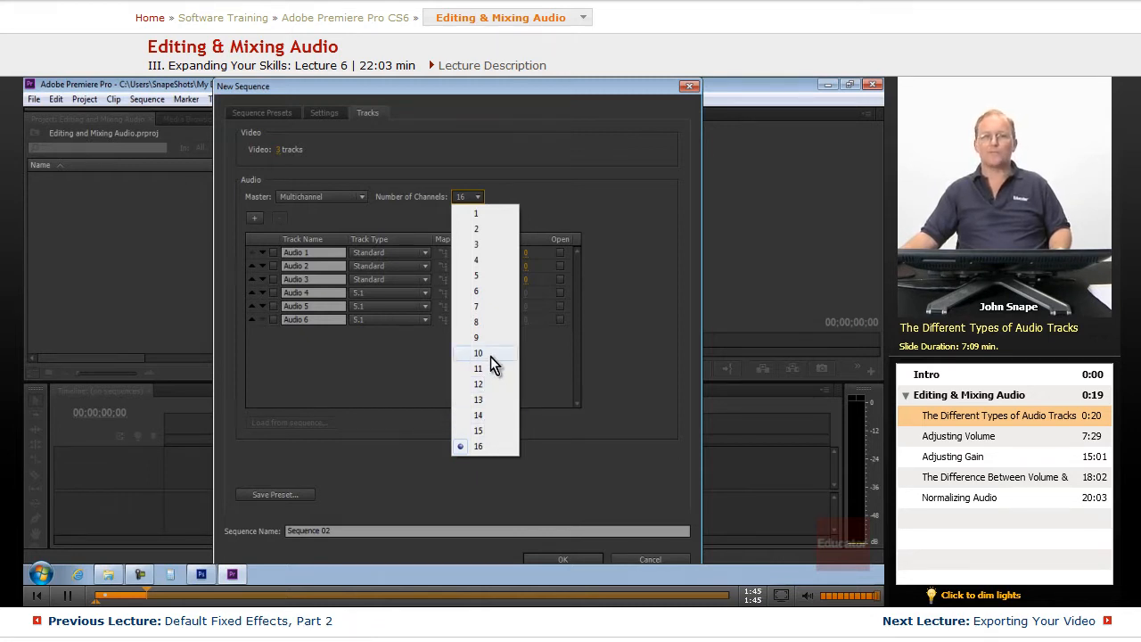
mouse_move(495, 348)
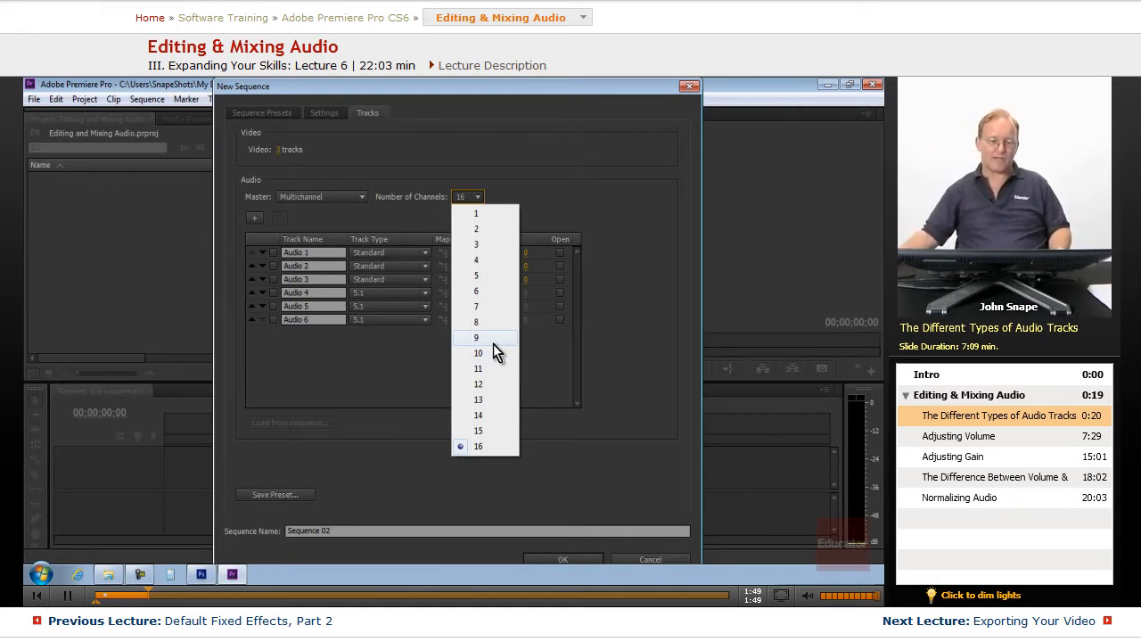
mouse_move(498, 229)
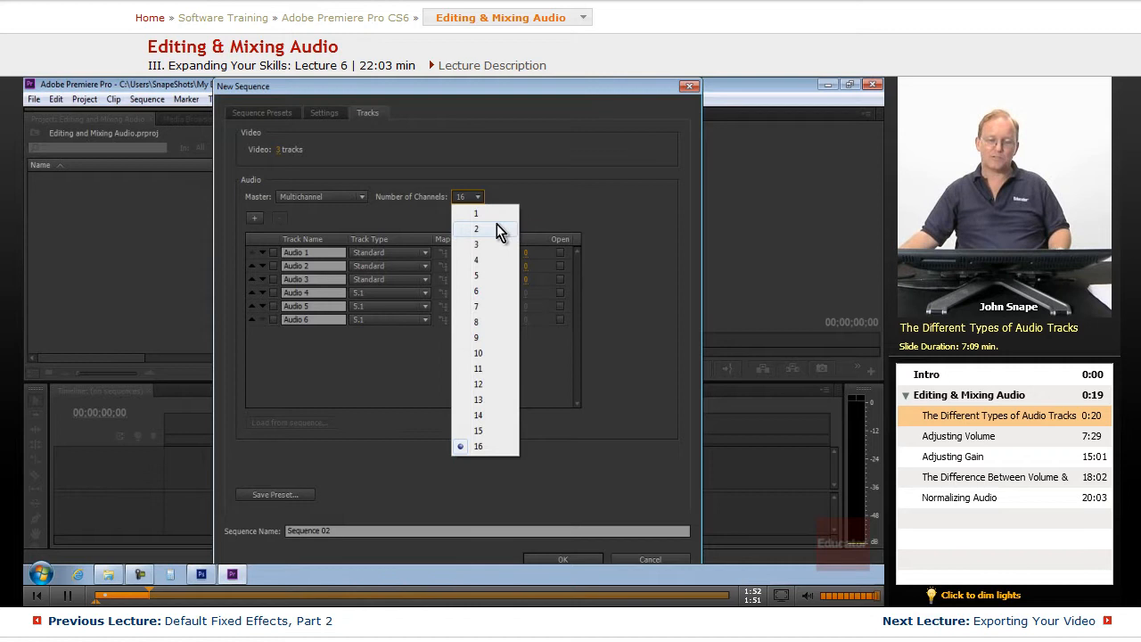
mouse_move(501, 260)
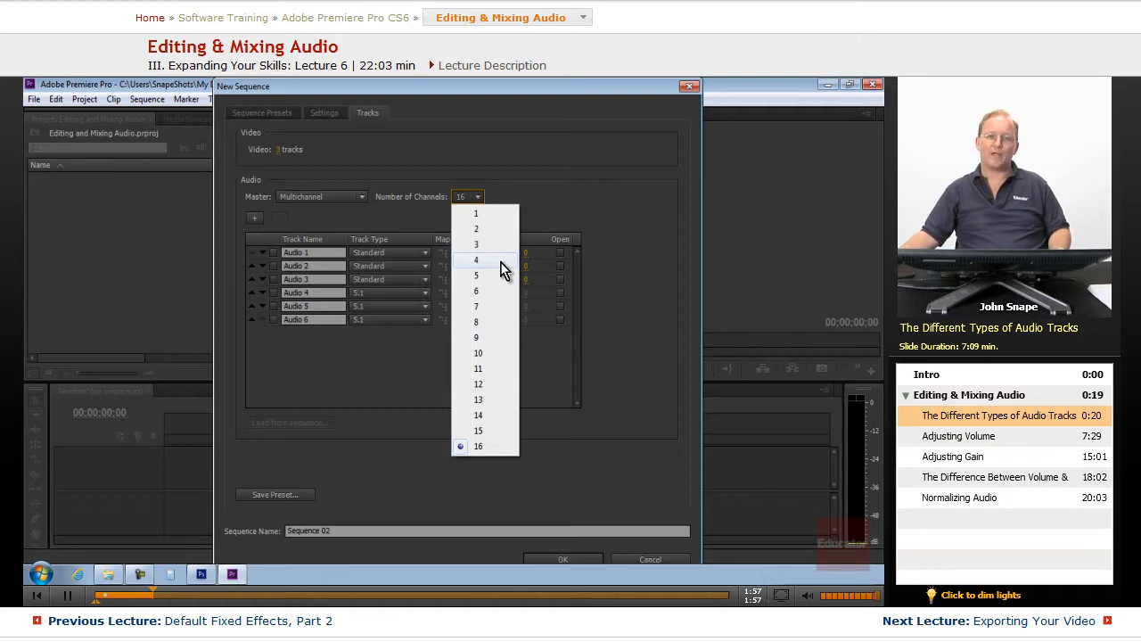
mouse_move(499, 272)
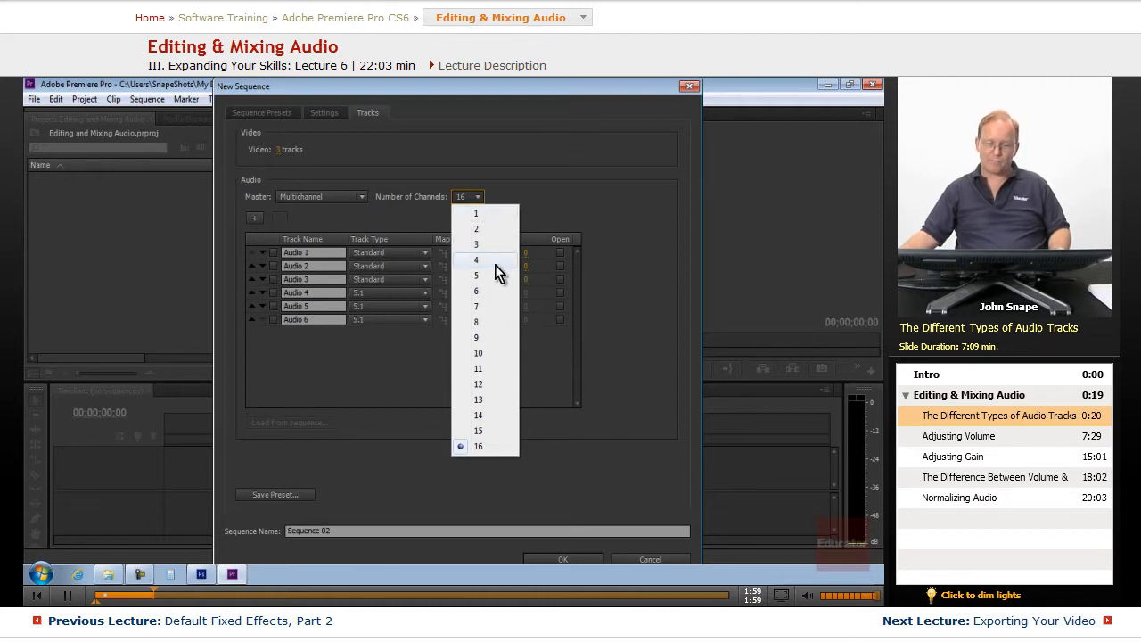
mouse_move(499, 260)
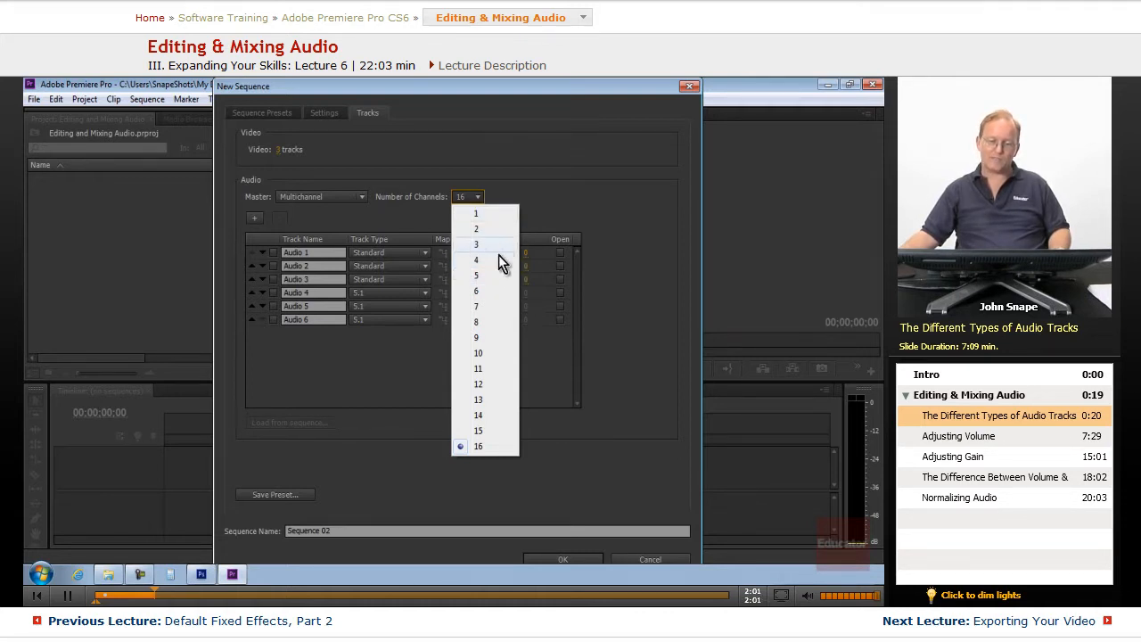
mouse_move(486, 291)
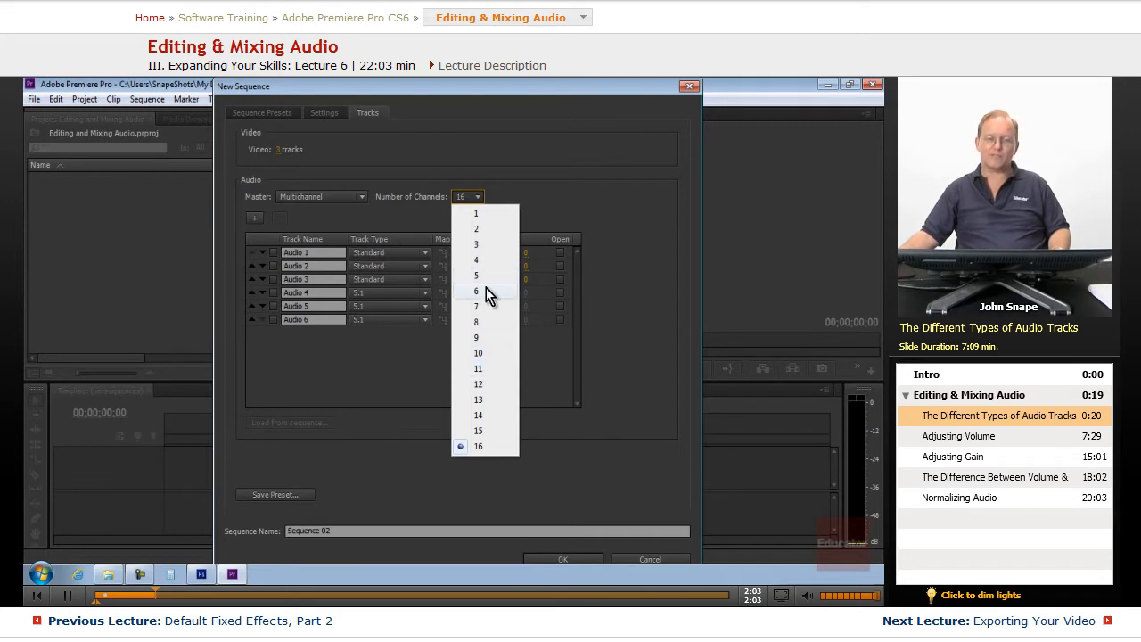
mouse_move(501, 433)
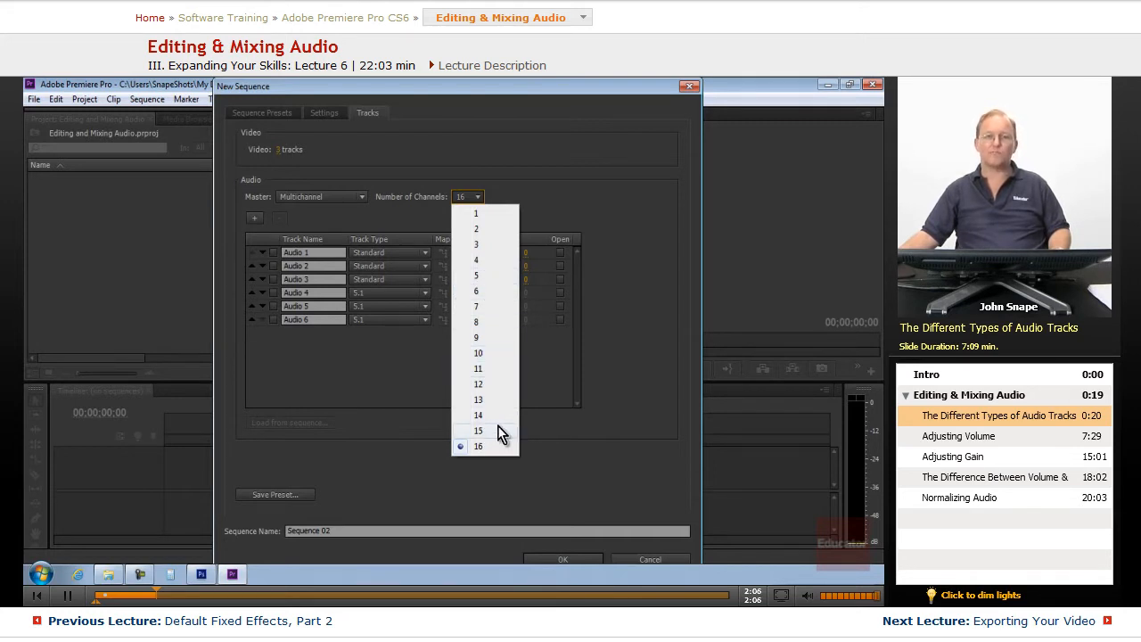
left_click(479, 447)
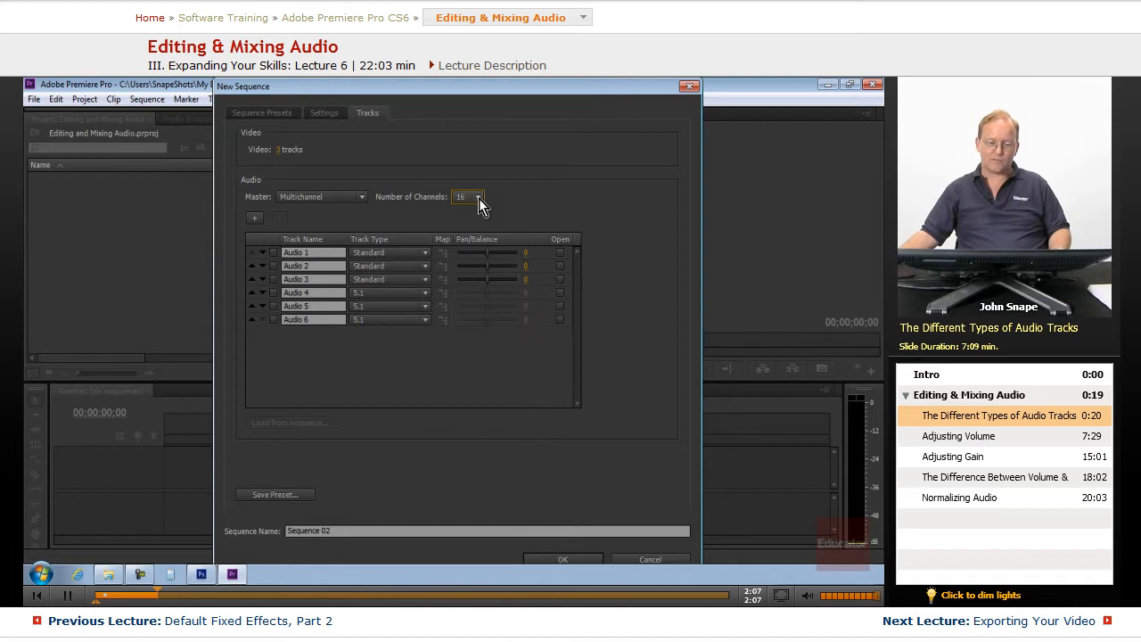
mouse_move(359, 210)
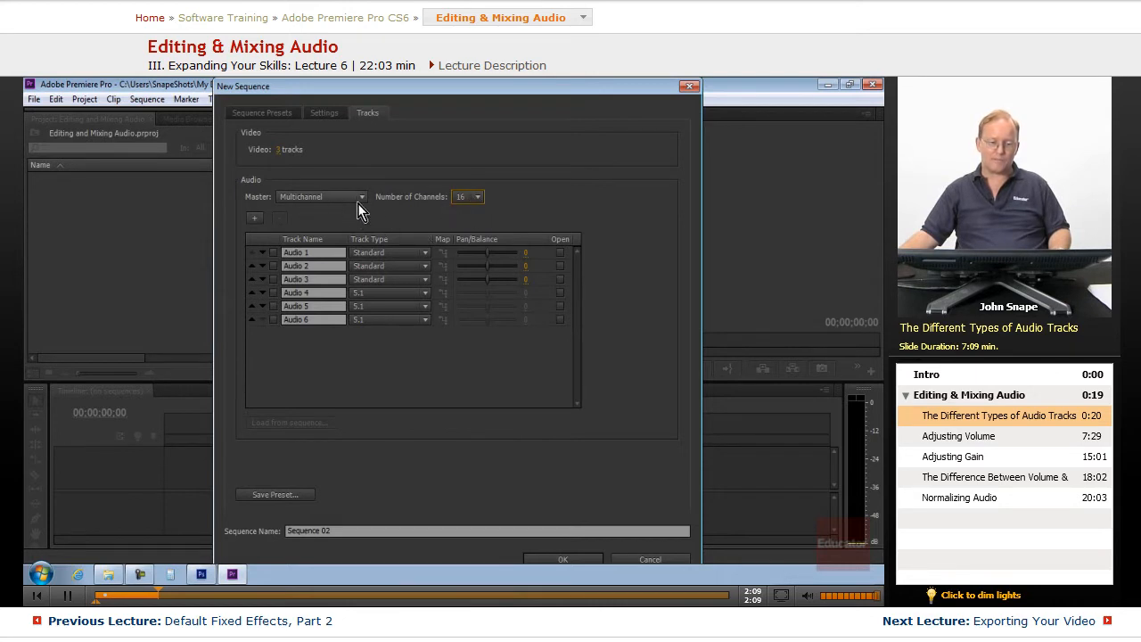
mouse_move(364, 203)
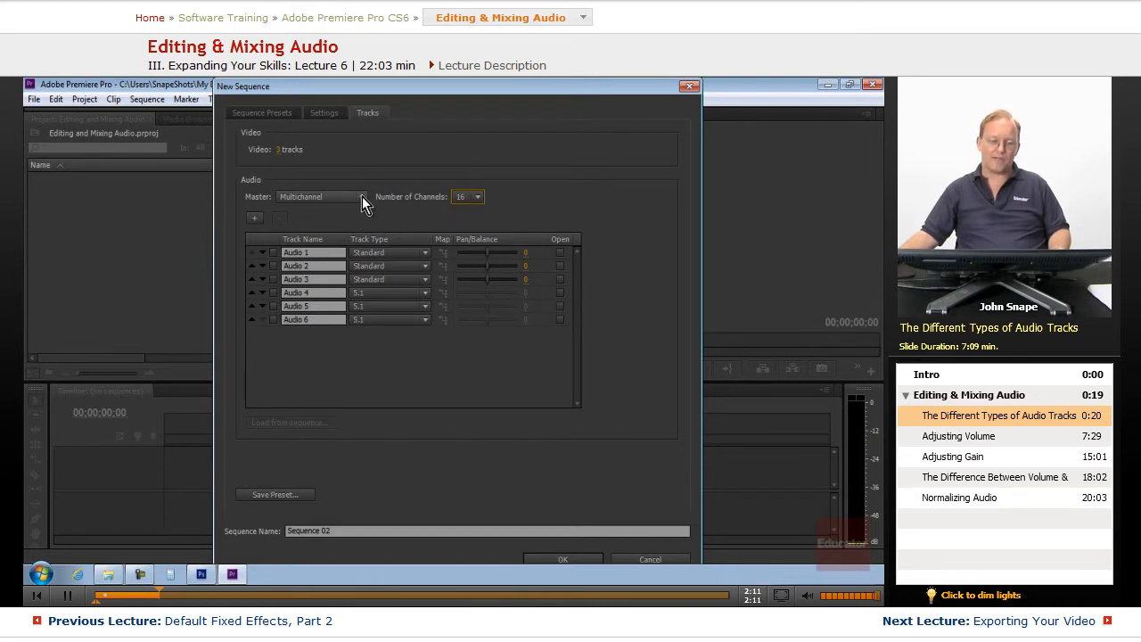
Switch the Master track type from Multichannel to Stereo.
left_click(361, 196)
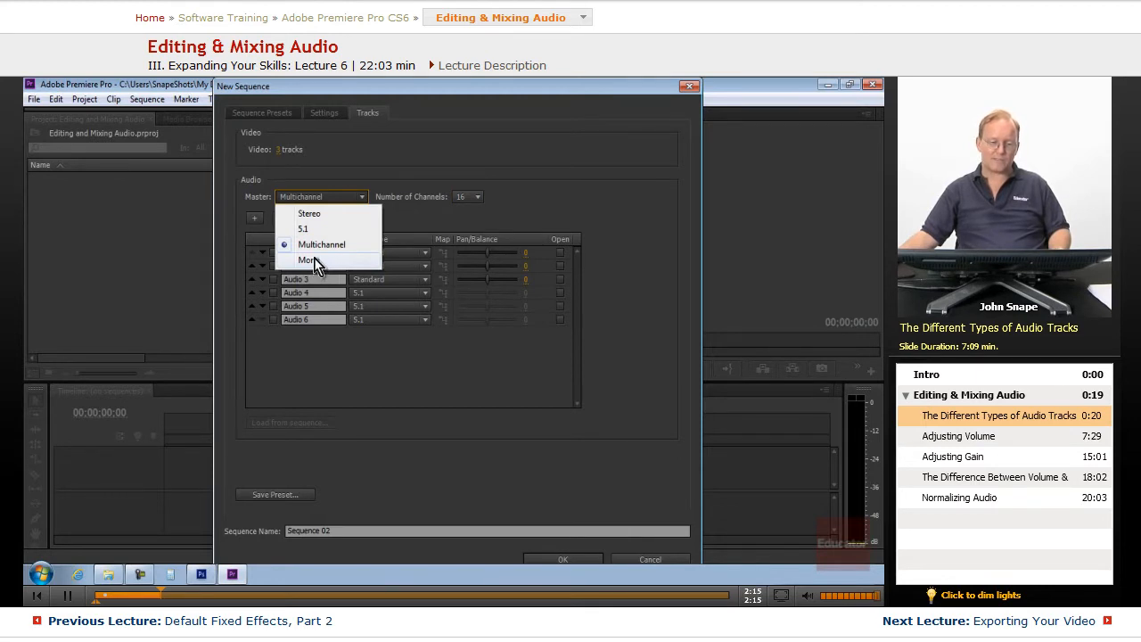
mouse_move(334, 265)
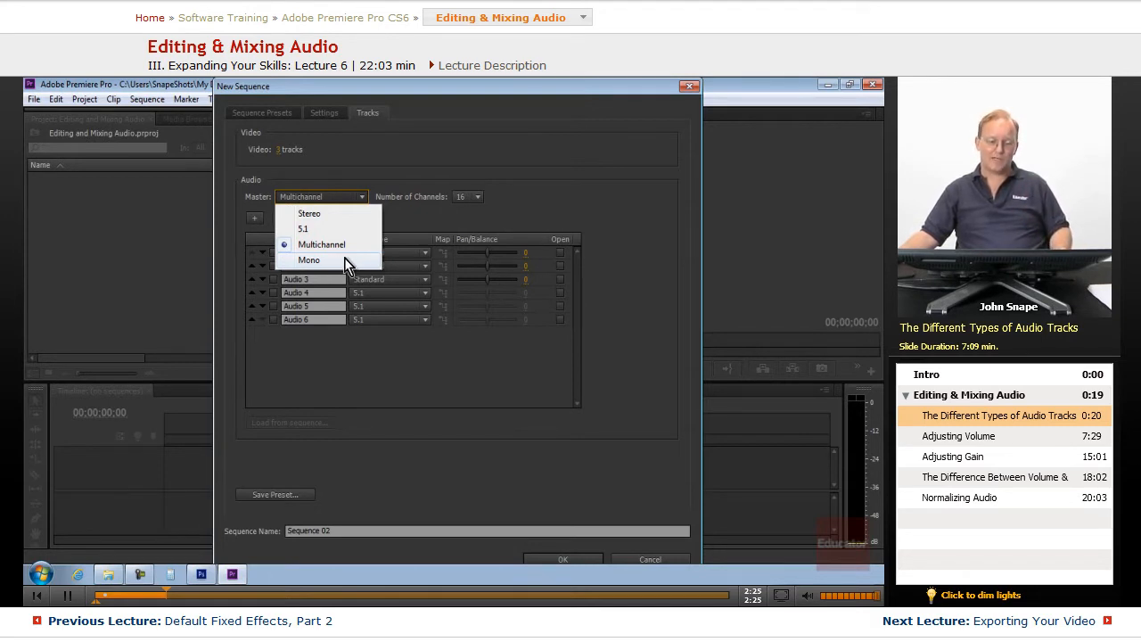
mouse_move(762, 503)
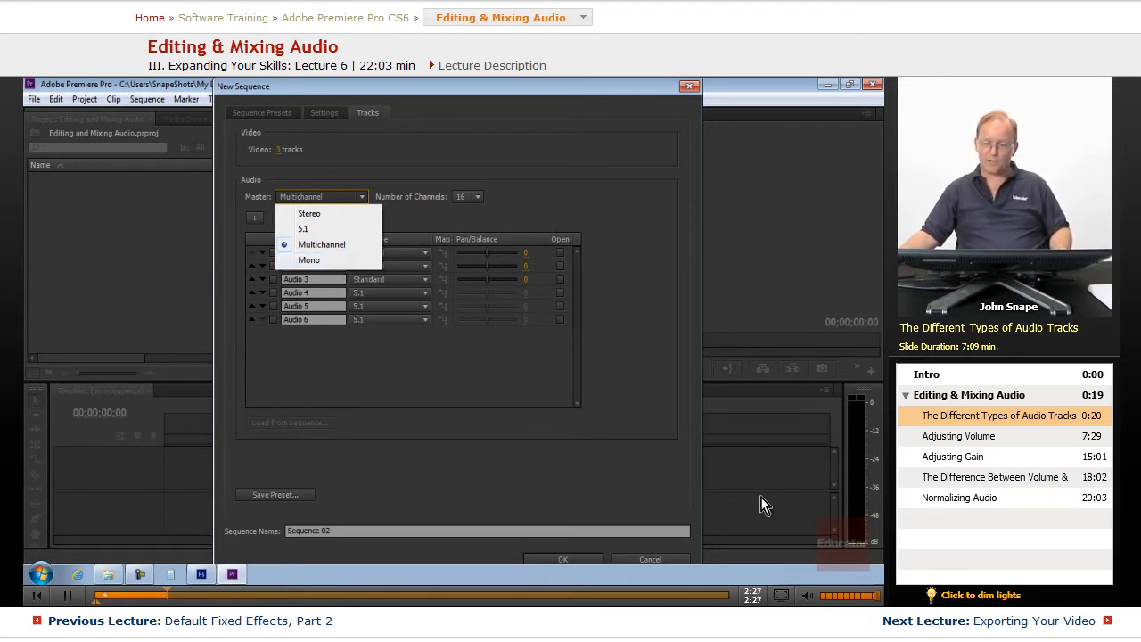
mouse_move(314, 259)
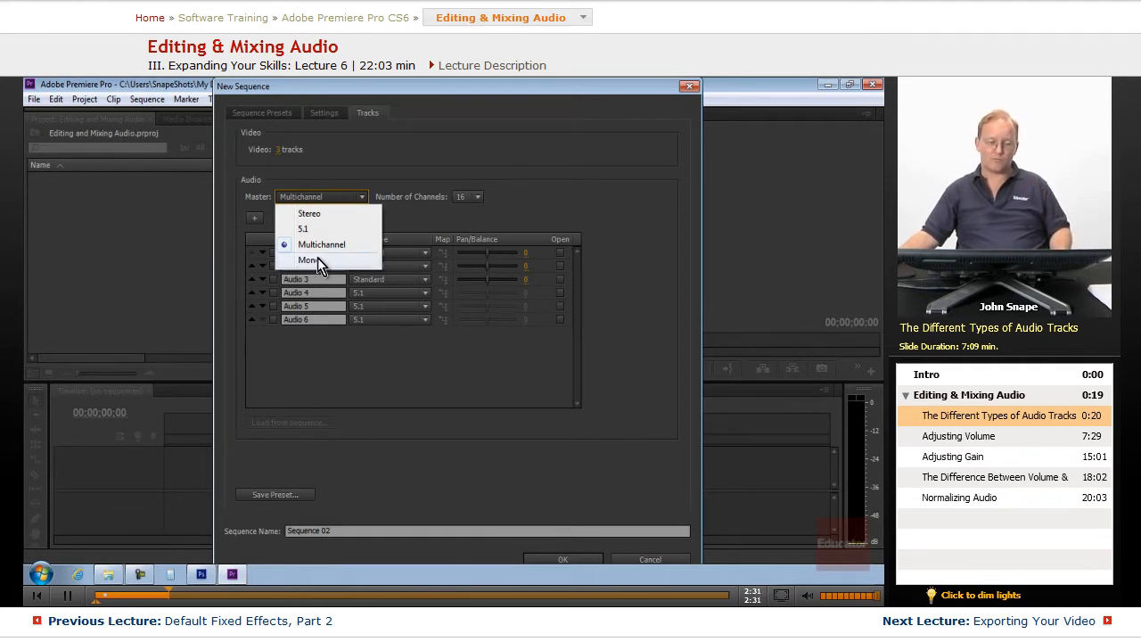
mouse_move(322, 265)
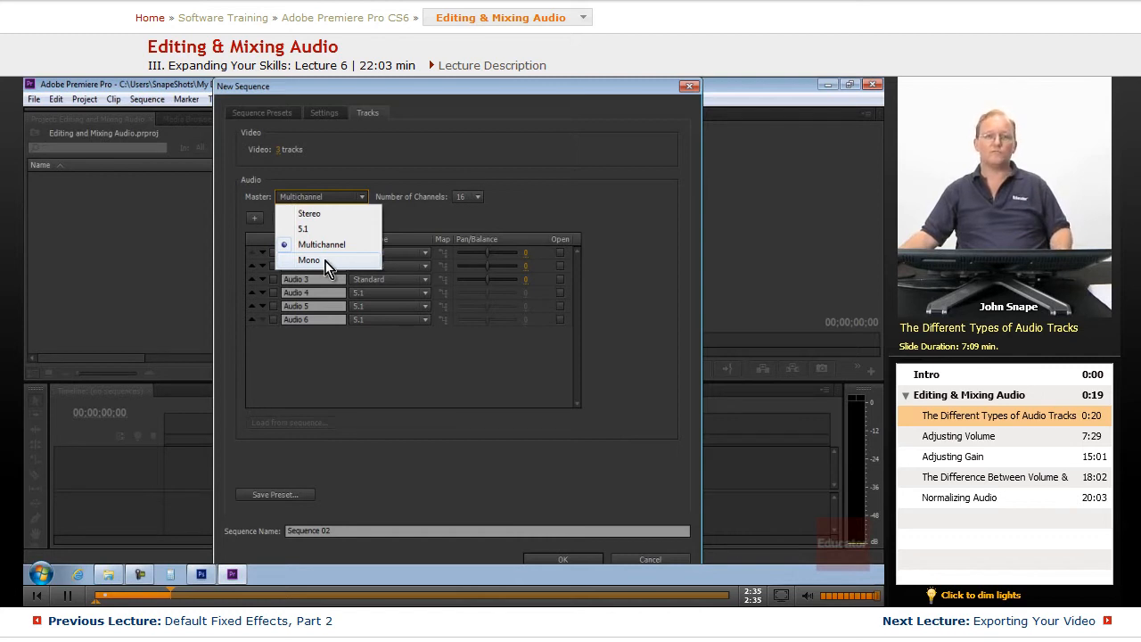
left_click(308, 213)
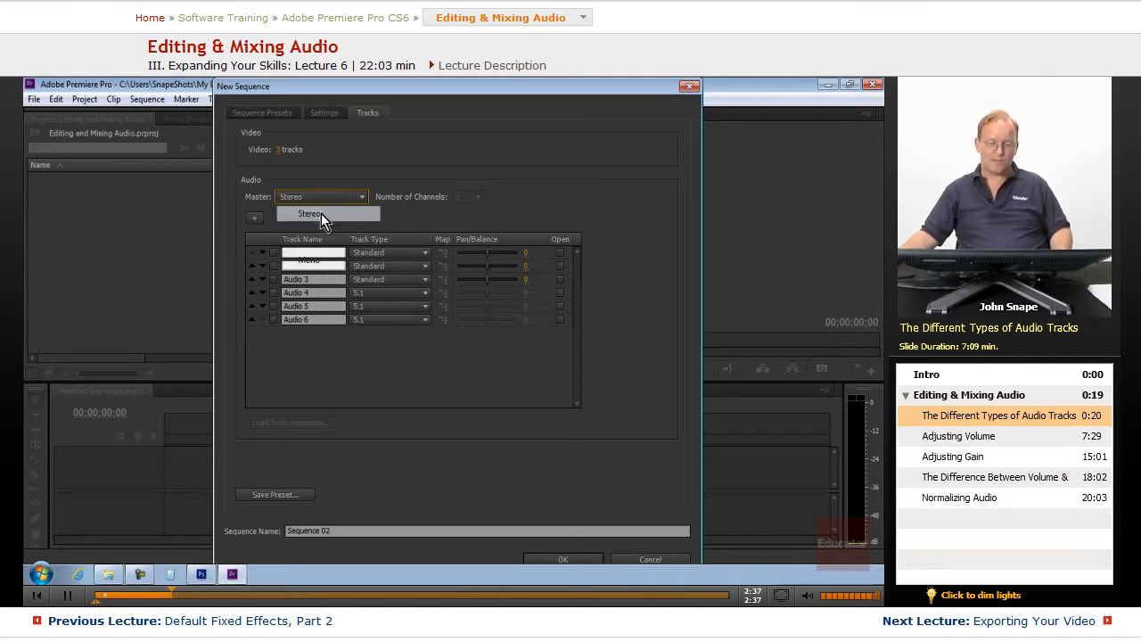
left_click(309, 213)
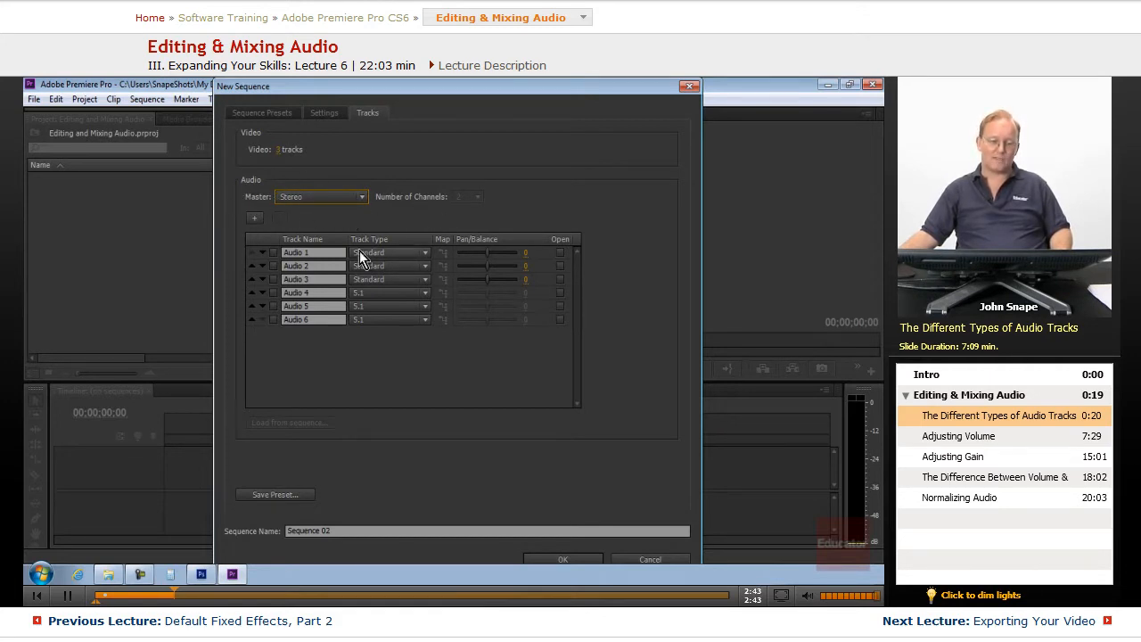
mouse_move(383, 197)
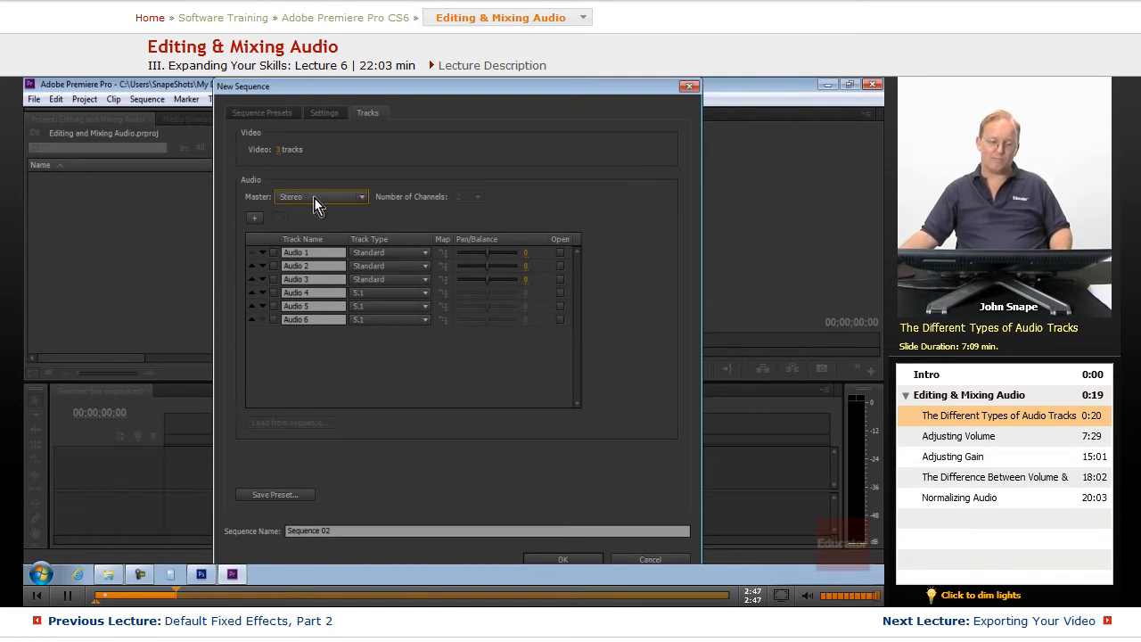
mouse_move(361, 223)
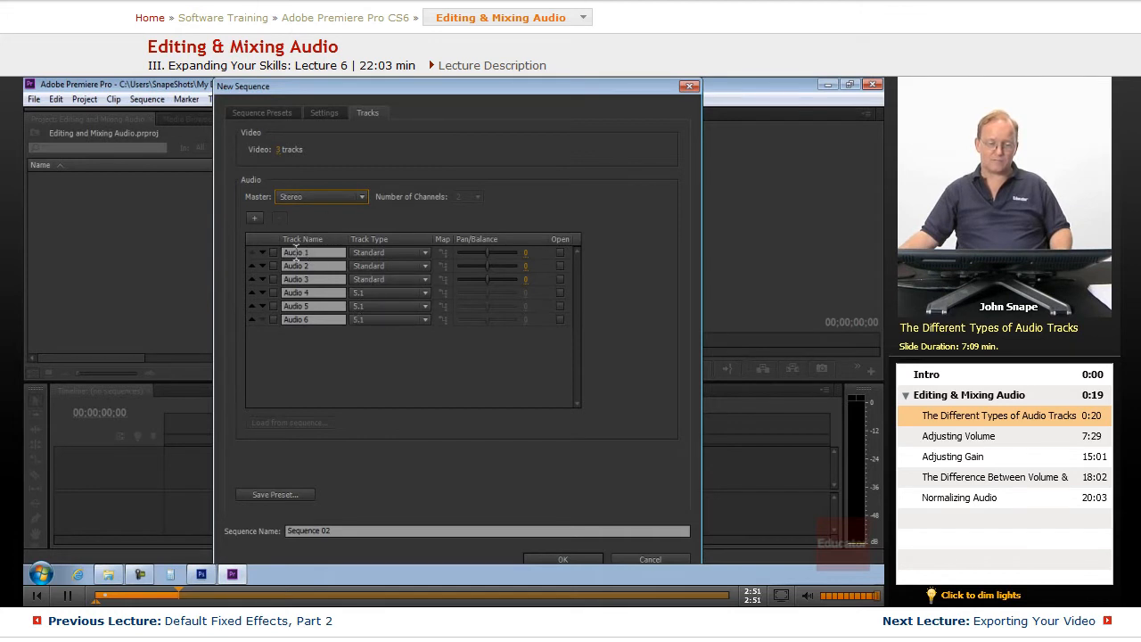
mouse_move(368, 285)
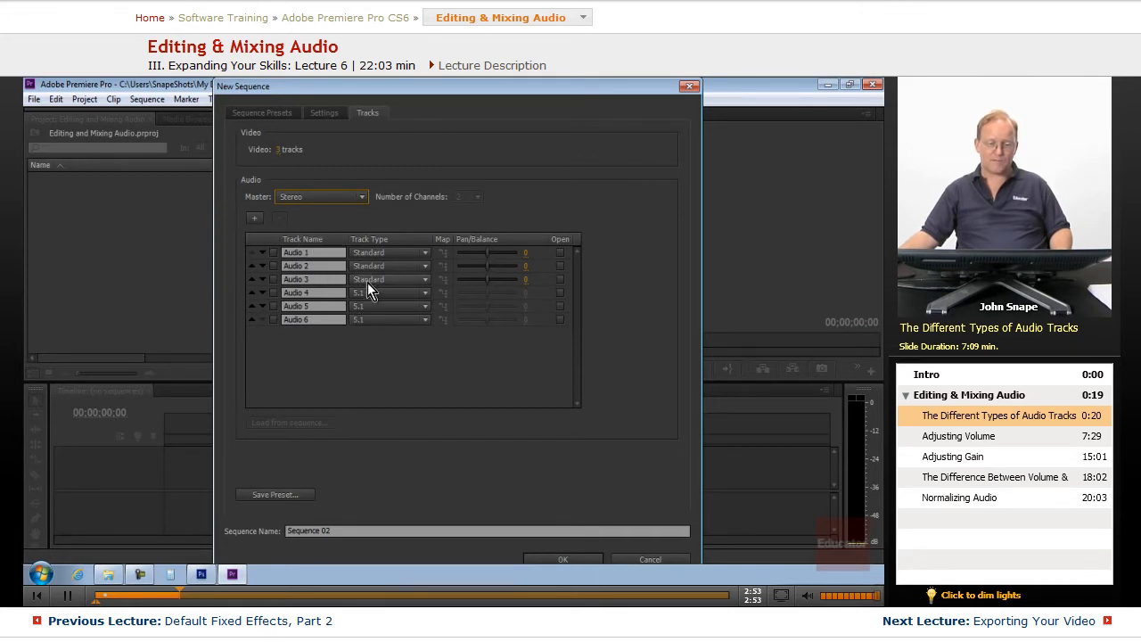
mouse_move(395, 322)
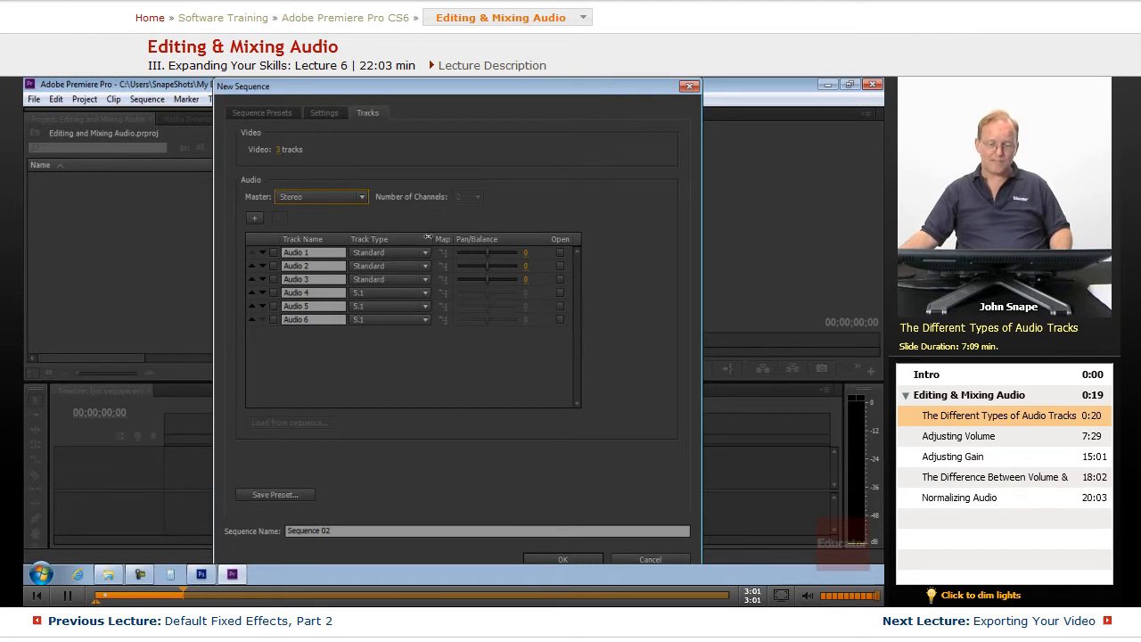
List Audio 1's track types, Standard through Mono Submix, leaving it Standard.
left_click(426, 252)
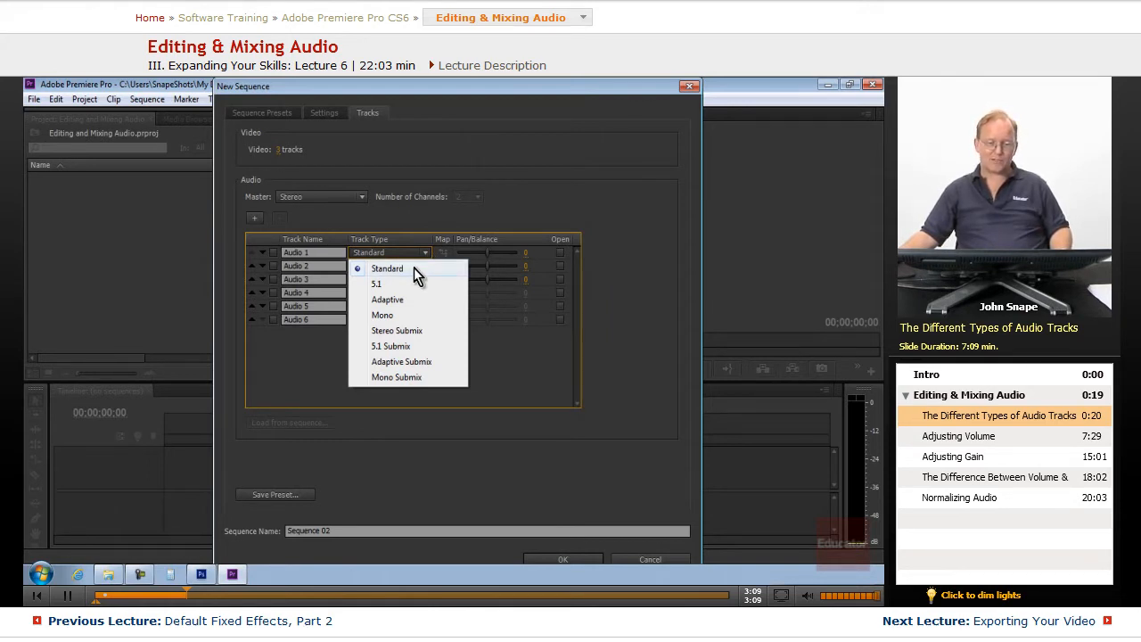
mouse_move(409, 272)
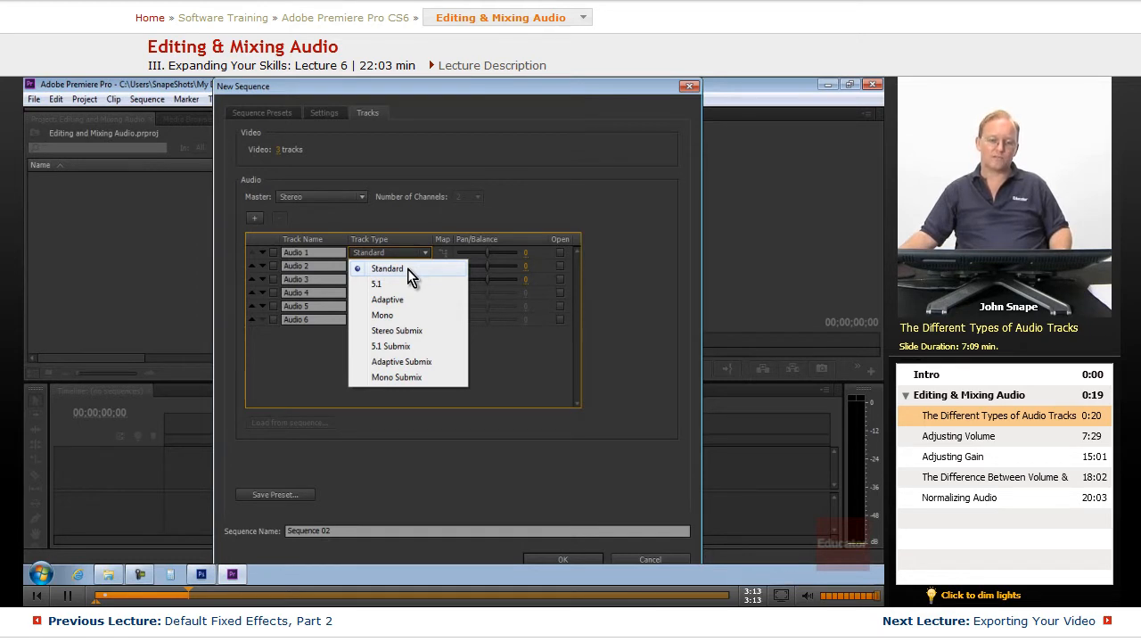
mouse_move(395, 268)
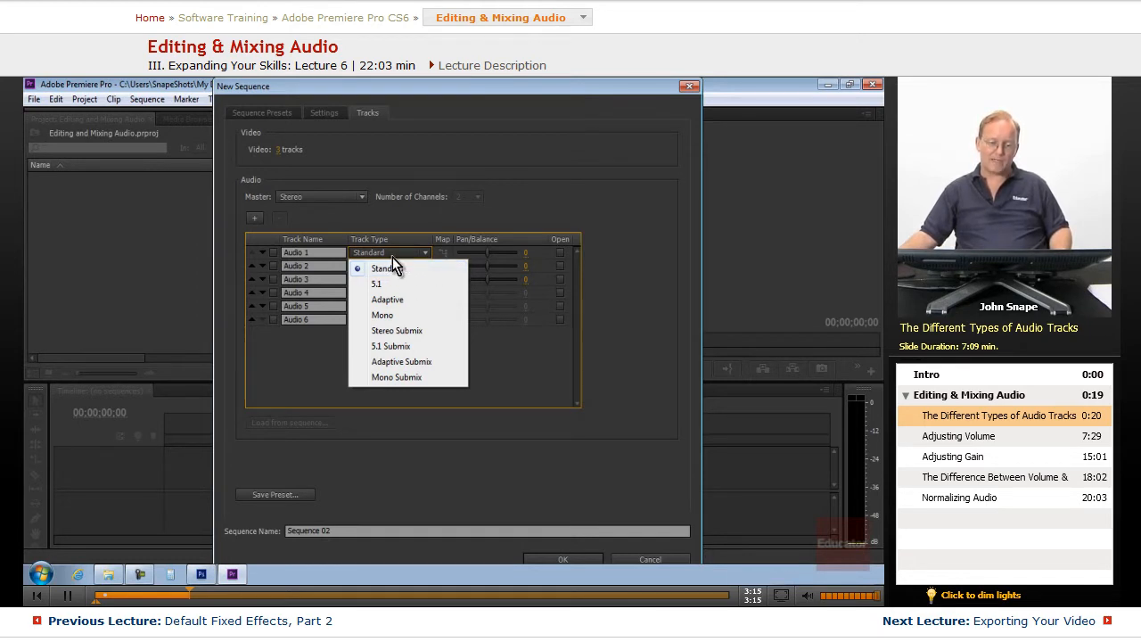
mouse_move(419, 276)
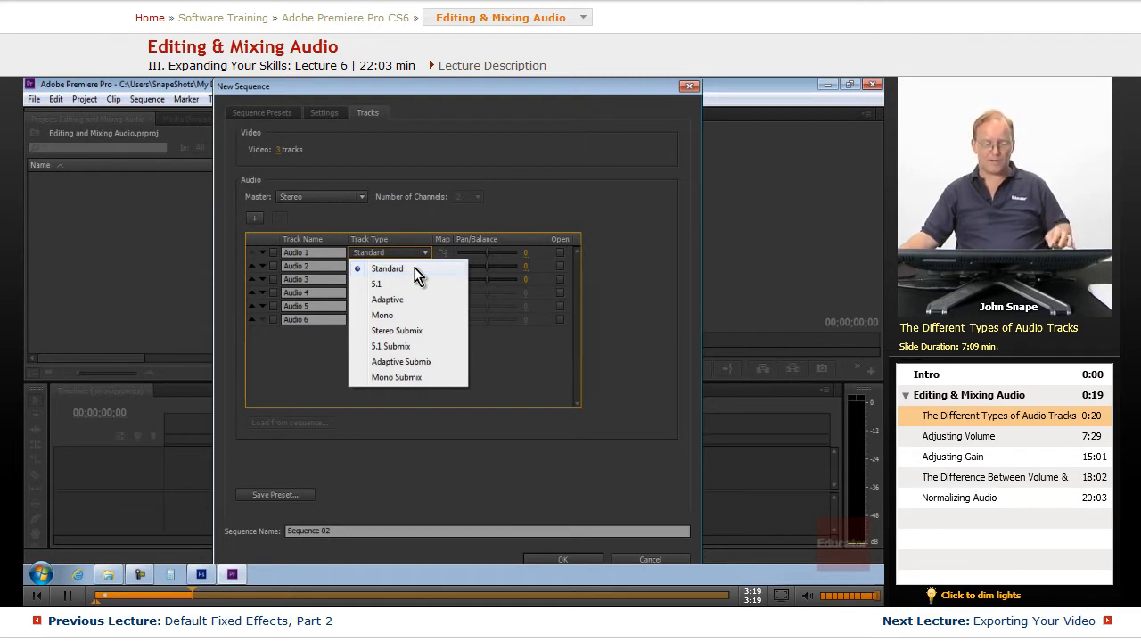
mouse_move(425, 323)
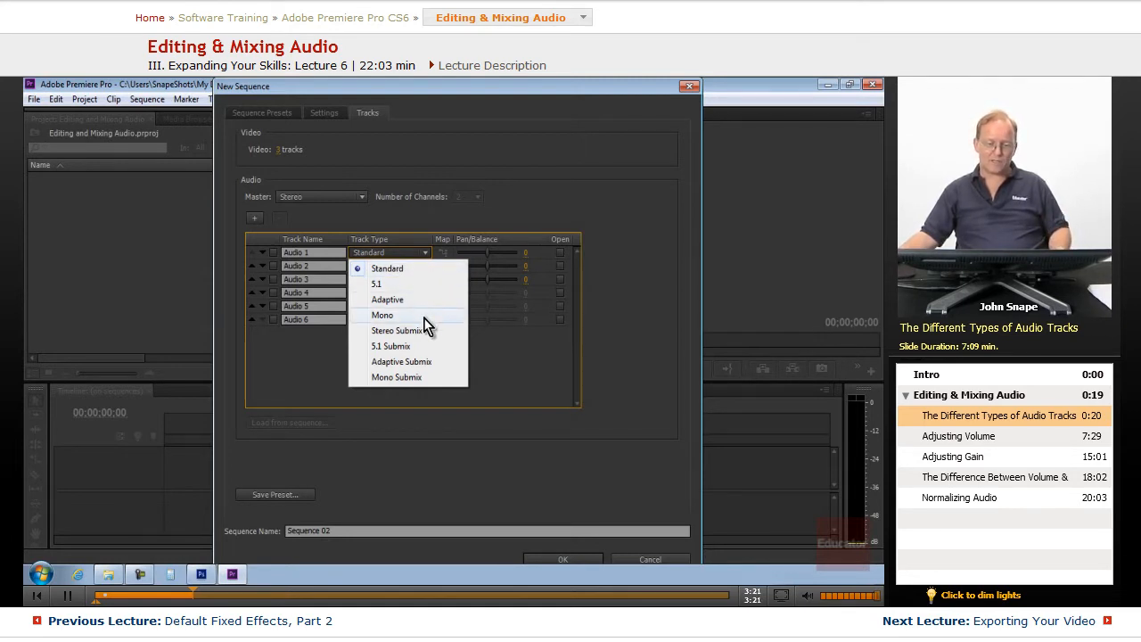
mouse_move(416, 268)
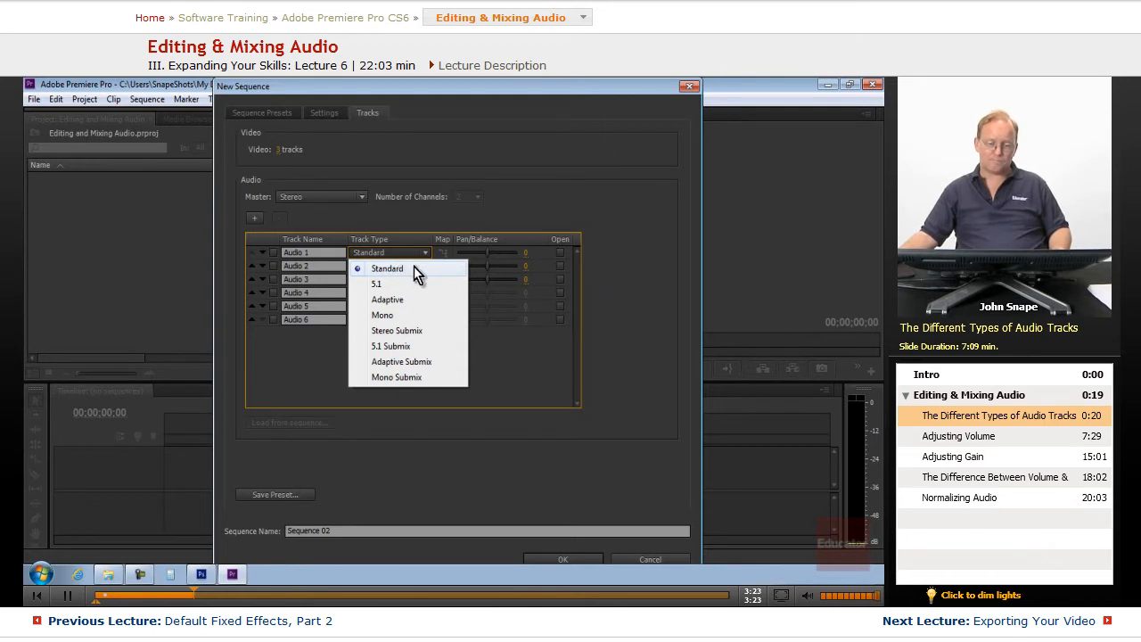
left_click(375, 284)
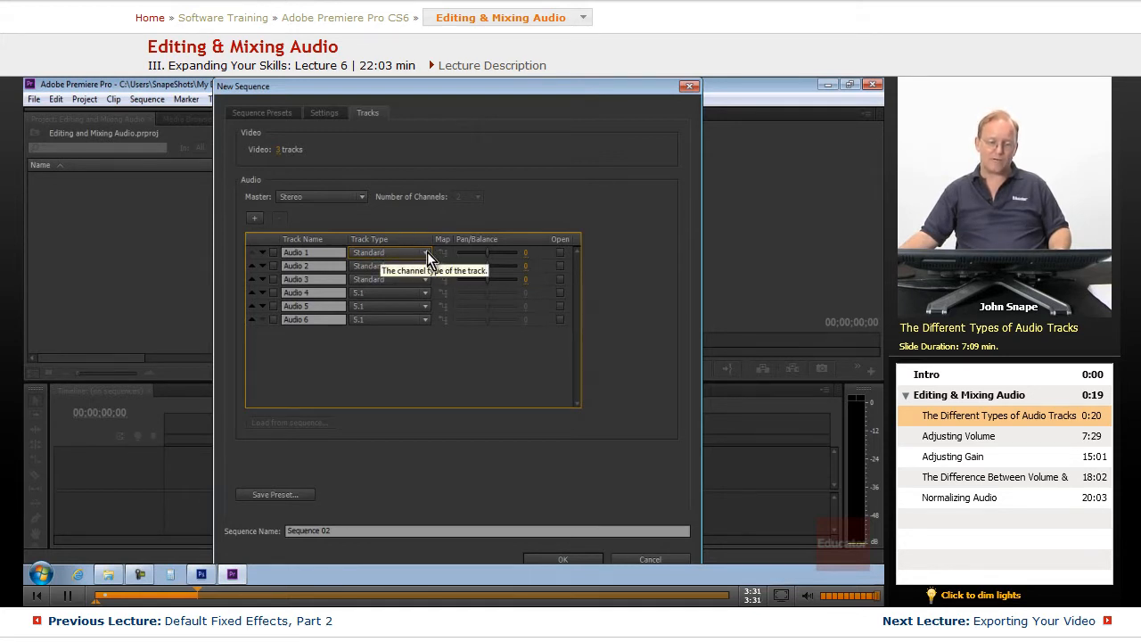
mouse_move(463, 298)
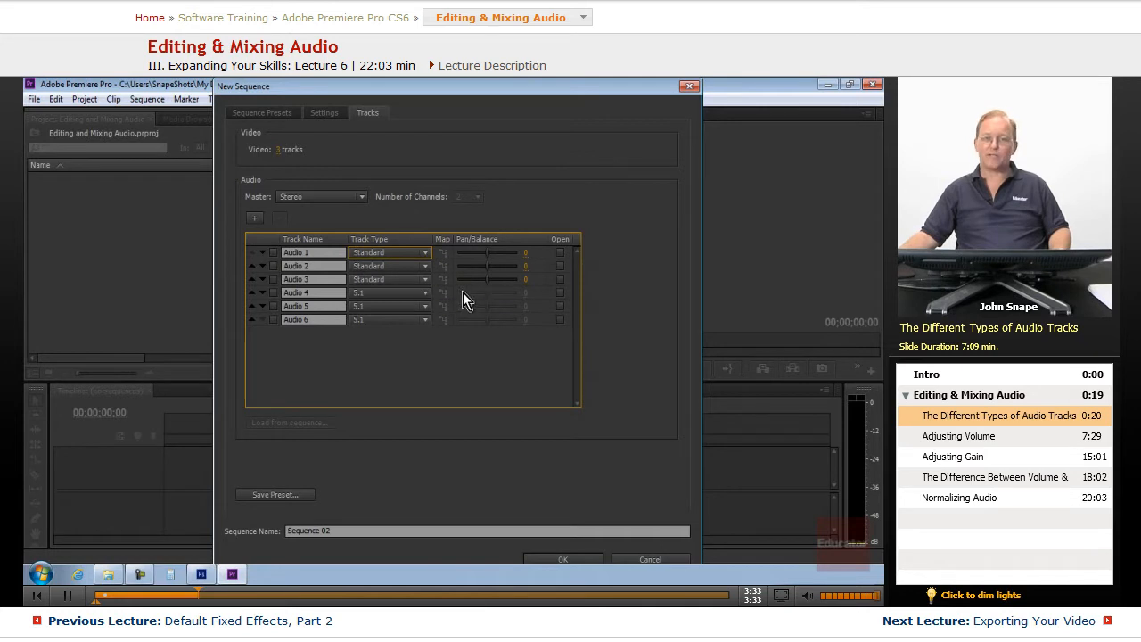
left_click(389, 252)
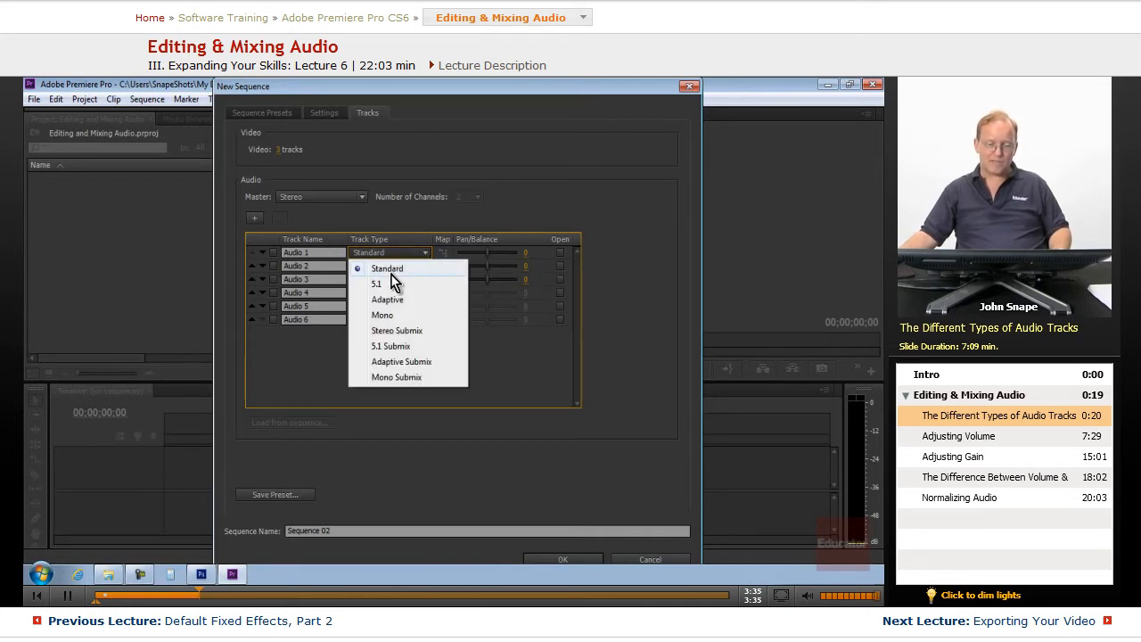
mouse_move(412, 291)
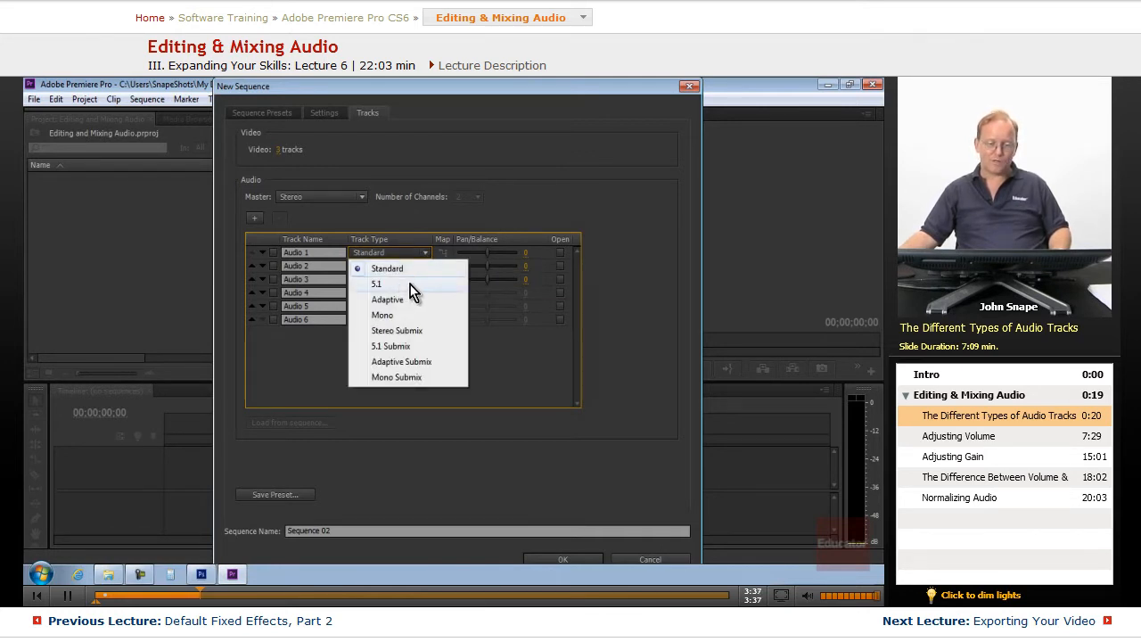
mouse_move(398, 287)
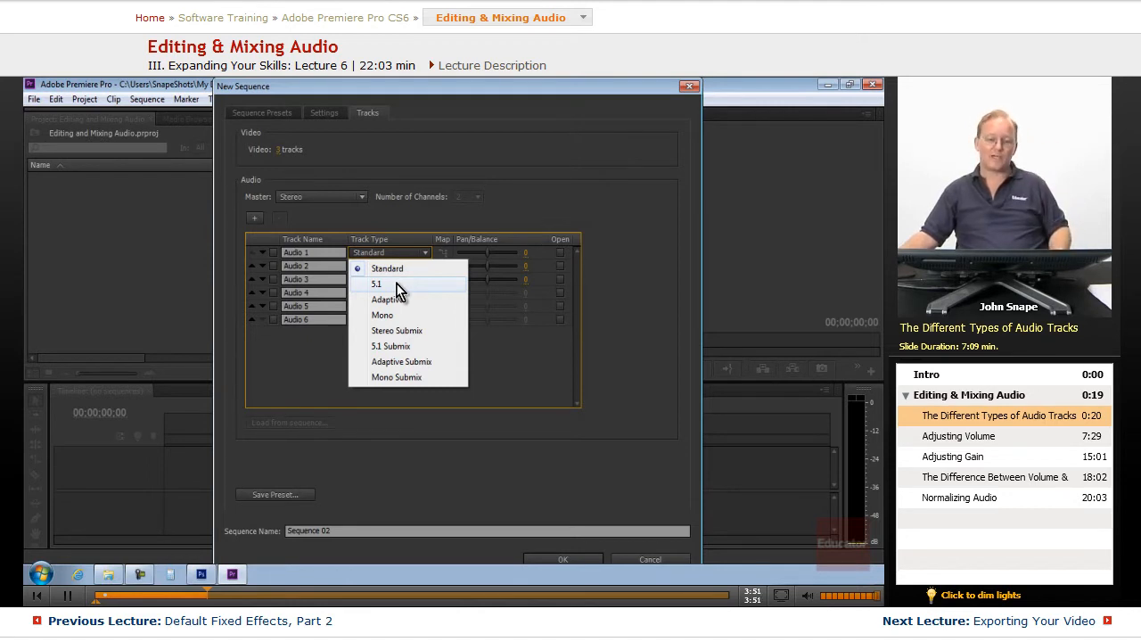
mouse_move(407, 294)
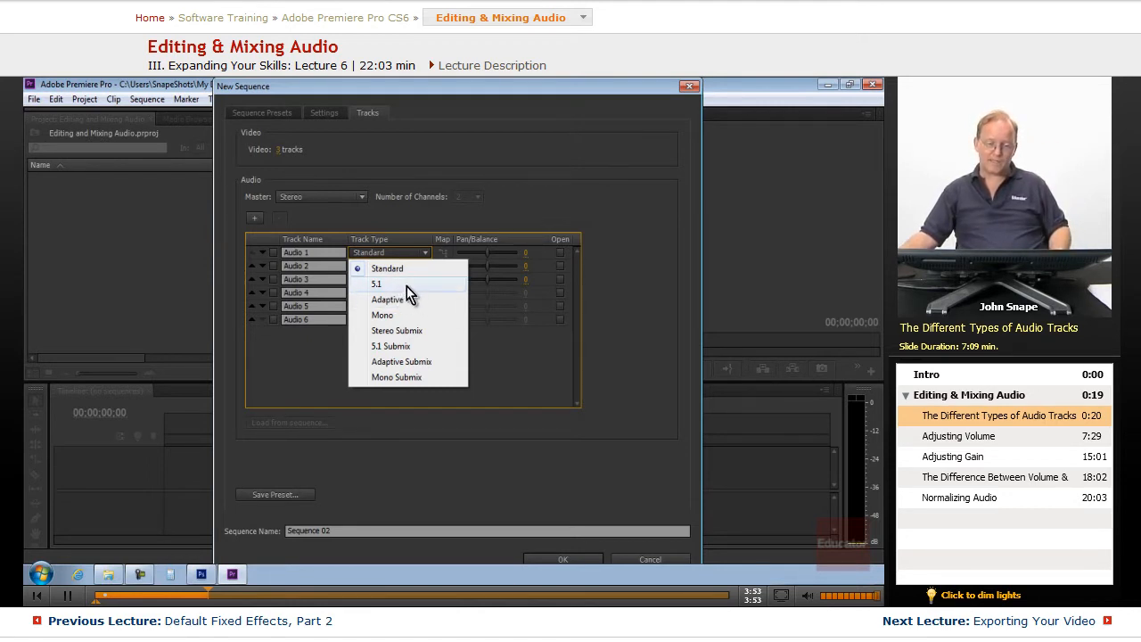
mouse_move(399, 290)
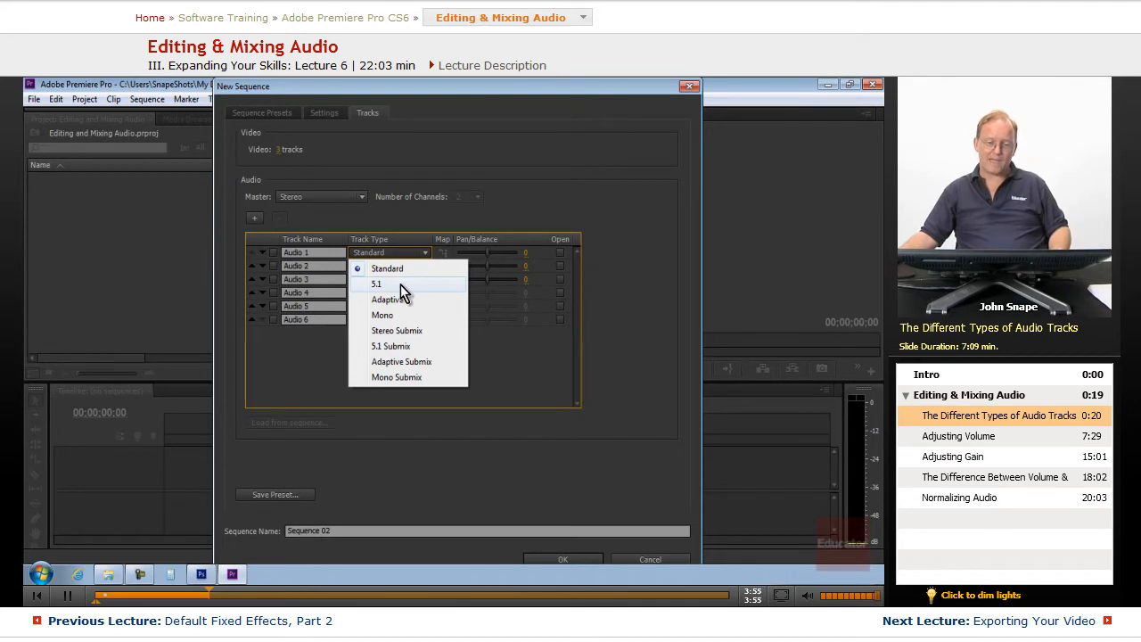
mouse_move(388, 287)
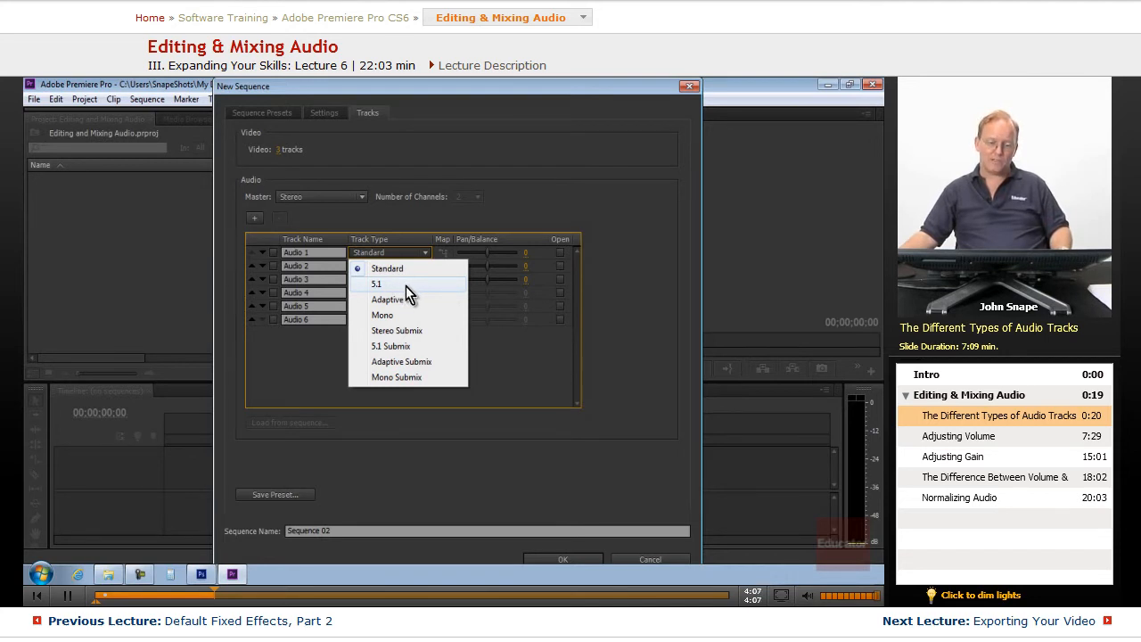
mouse_move(392, 287)
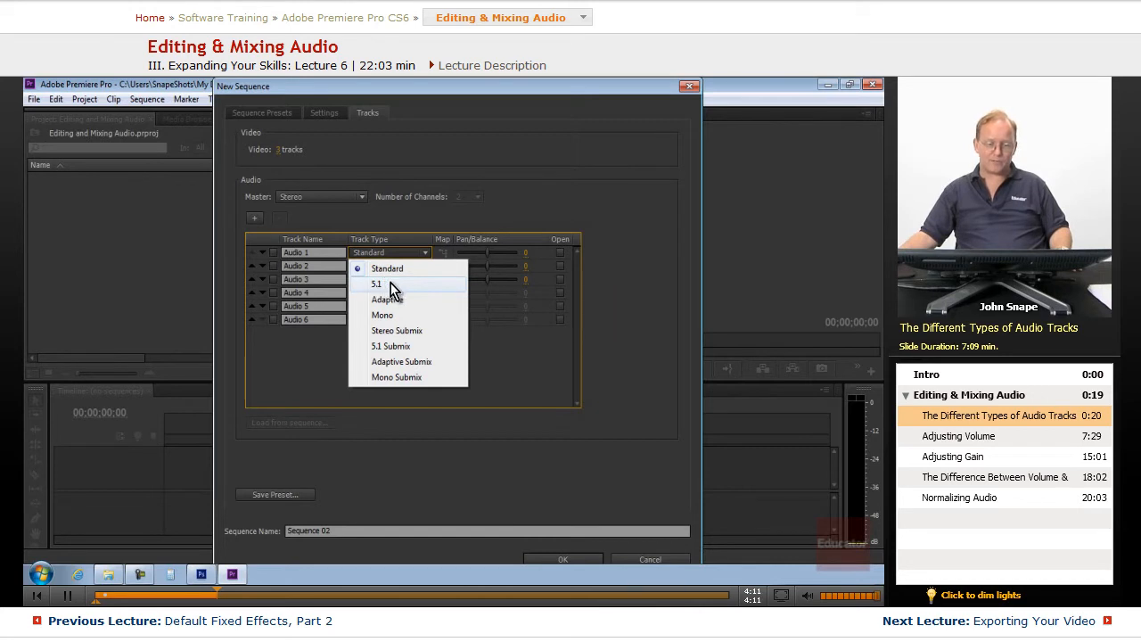
Set Audio 1 to Adaptive and bring up its Channel Output Mapping.
left_click(387, 298)
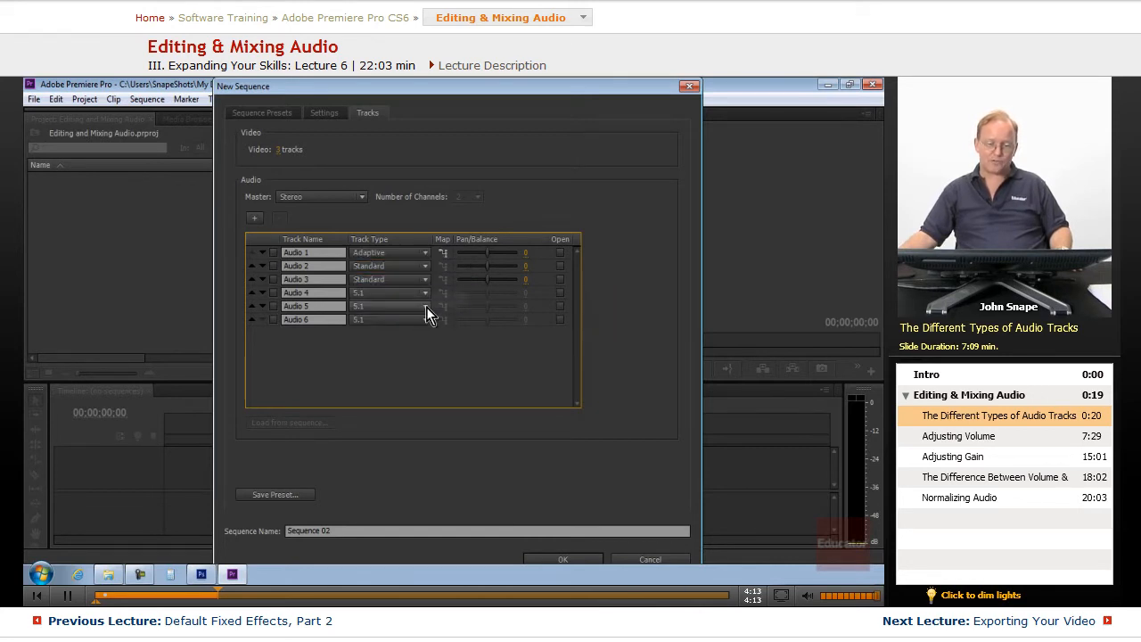
mouse_move(472, 258)
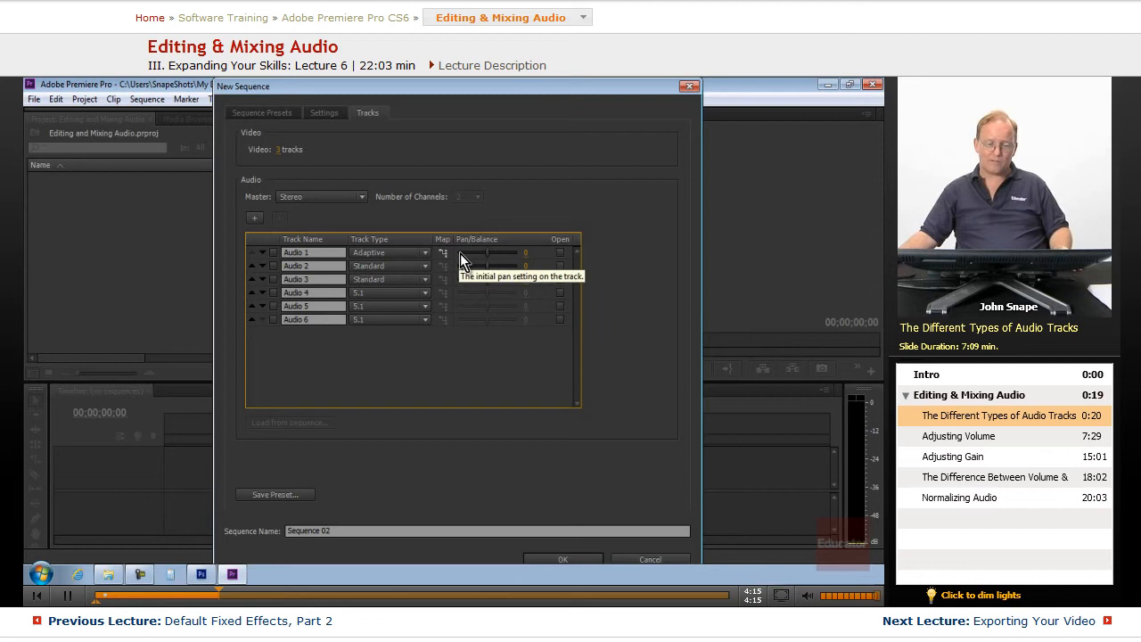
left_click(443, 252)
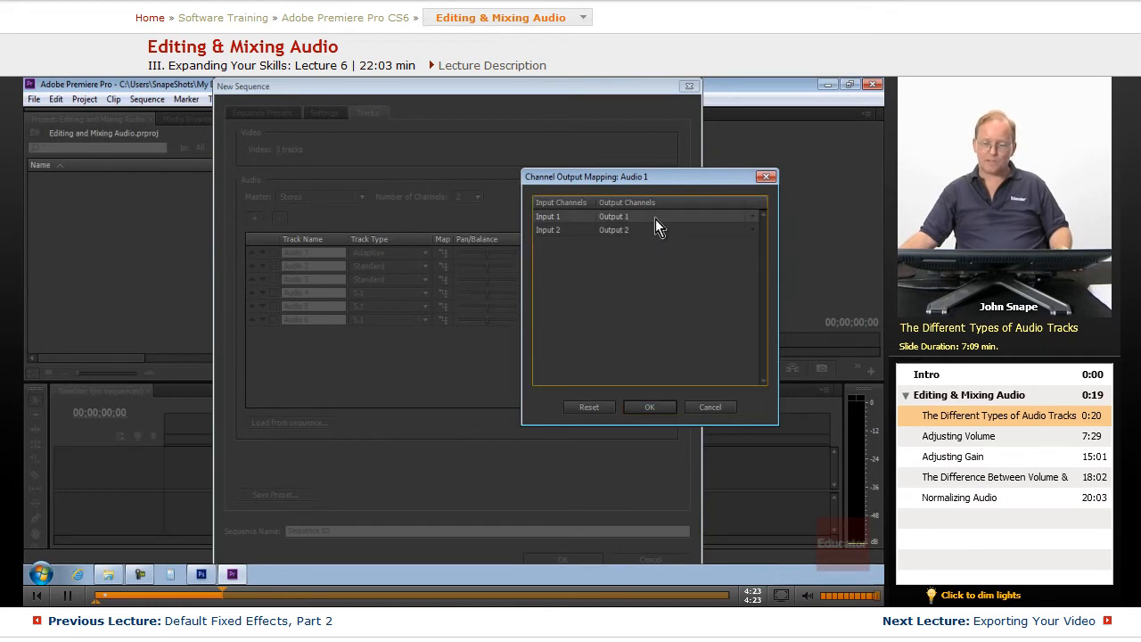
Try other output routings for Audio 1's Inputs 1 and 2, then cancel without saving.
left_click(753, 217)
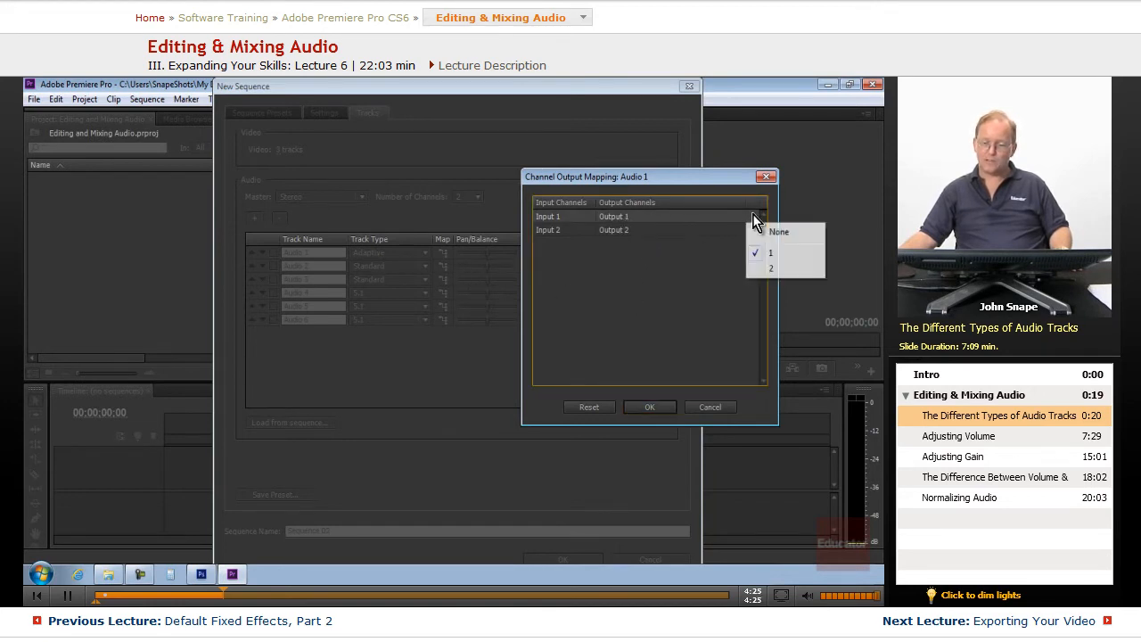
mouse_move(611, 244)
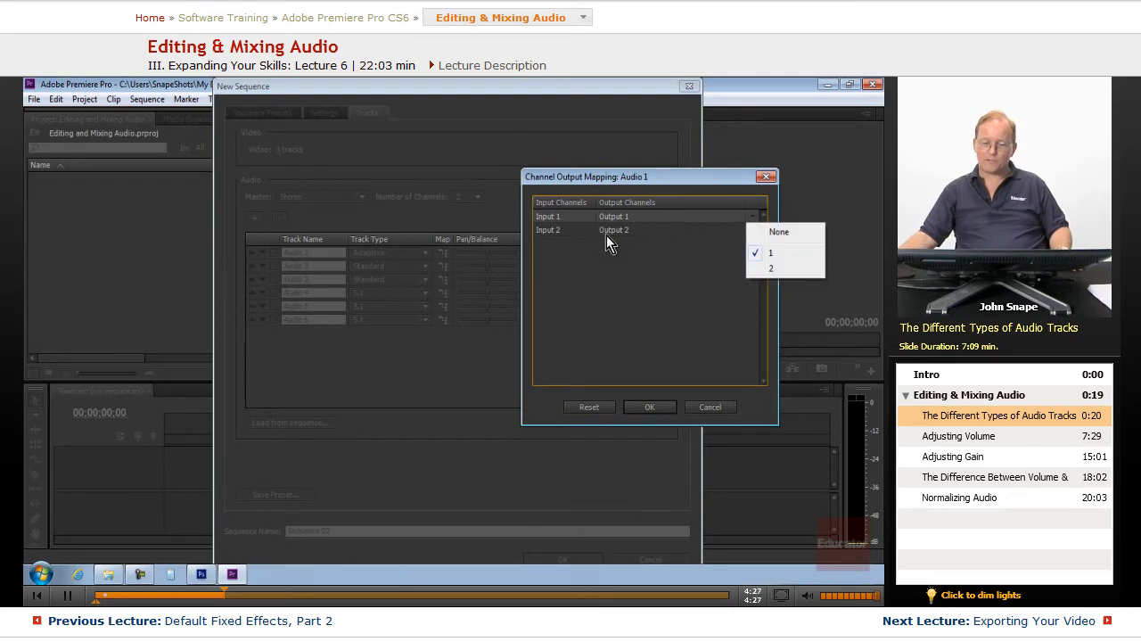
mouse_move(779, 279)
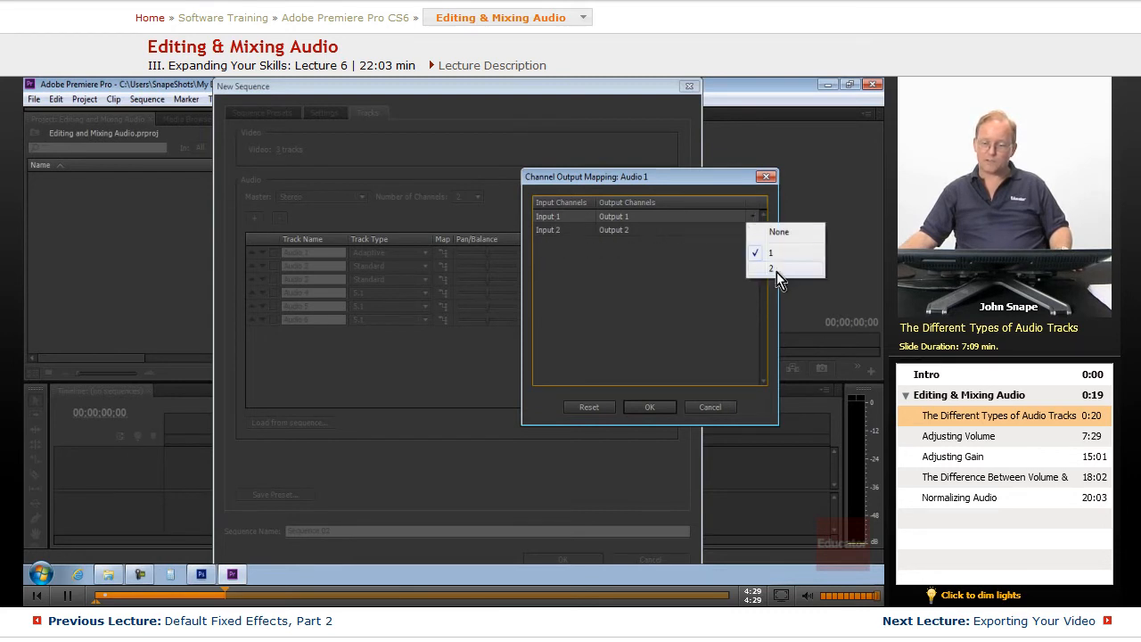
left_click(769, 268)
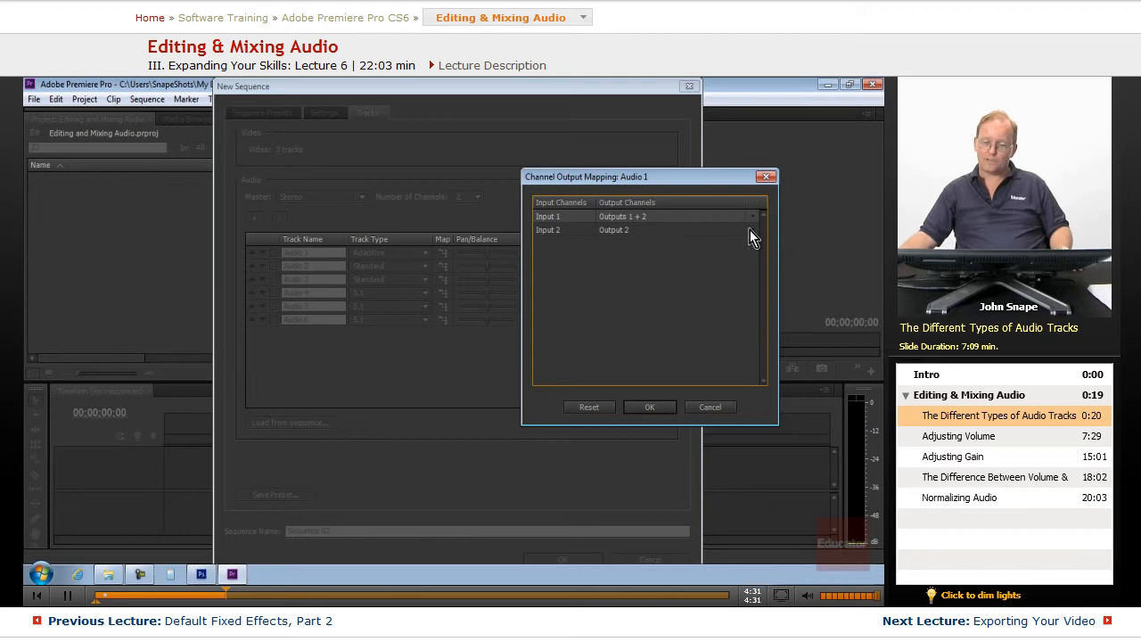
left_click(753, 230)
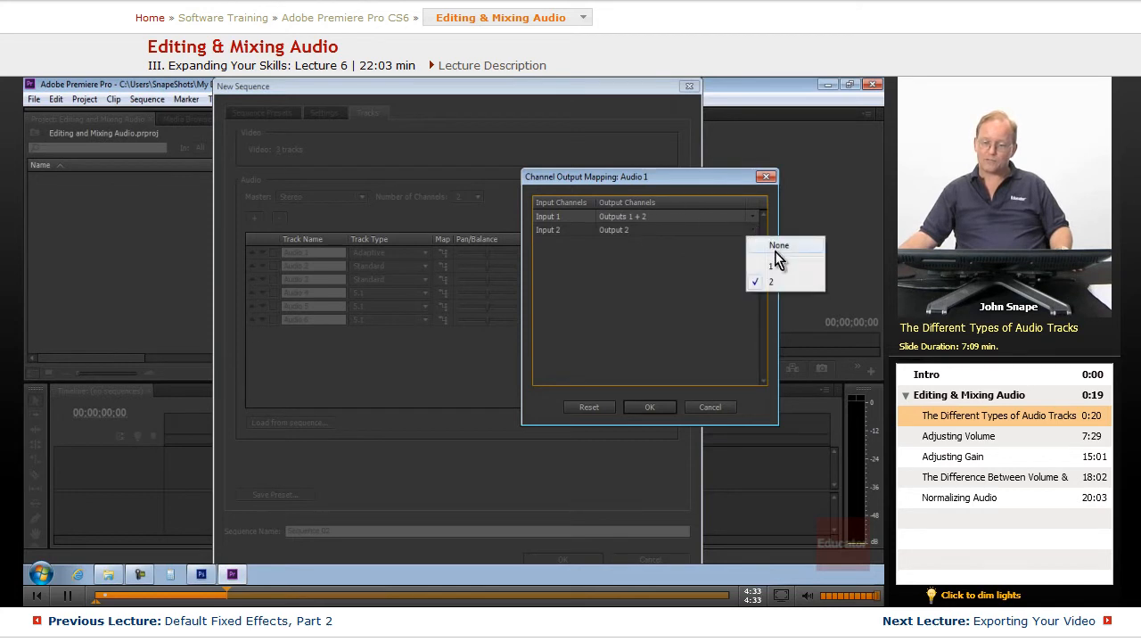
left_click(778, 245)
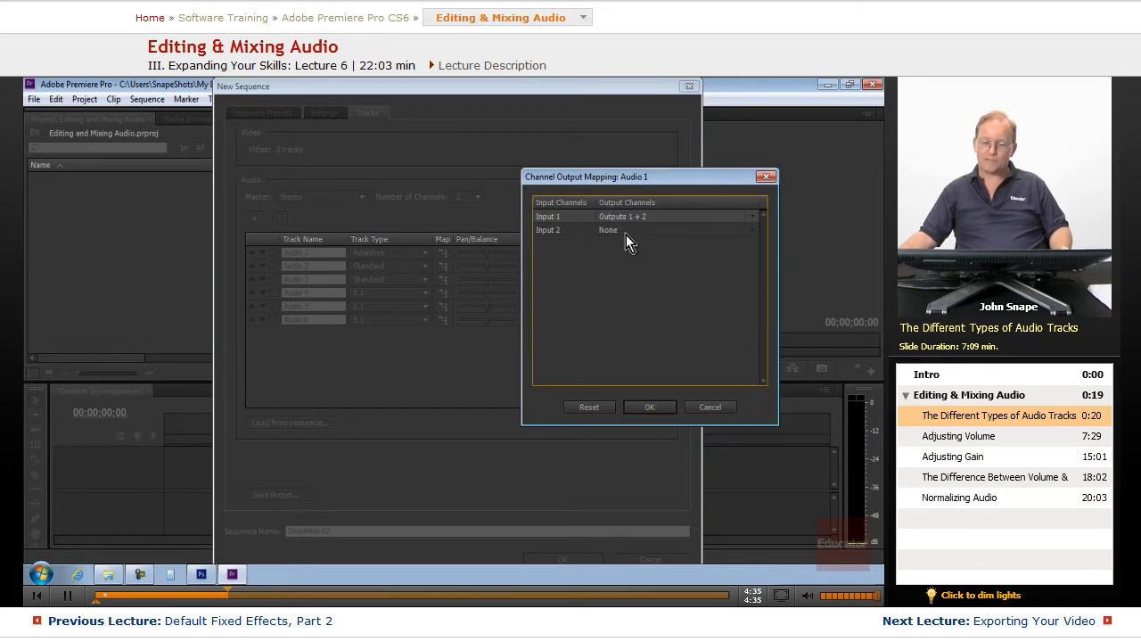
left_click(751, 230)
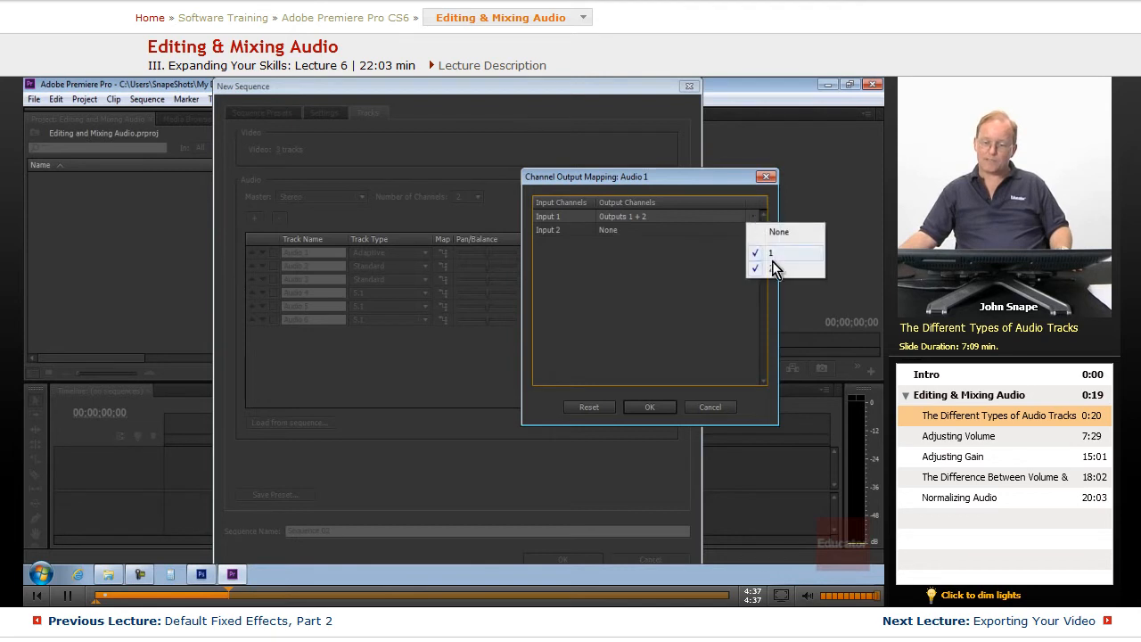
left_click(771, 268)
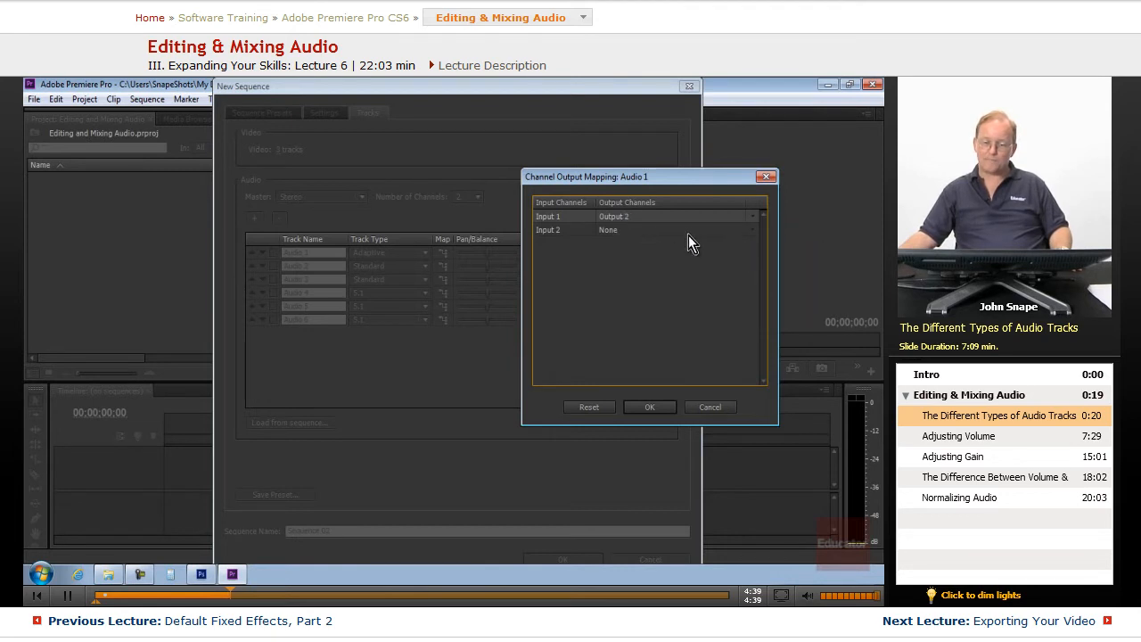
left_click(751, 230)
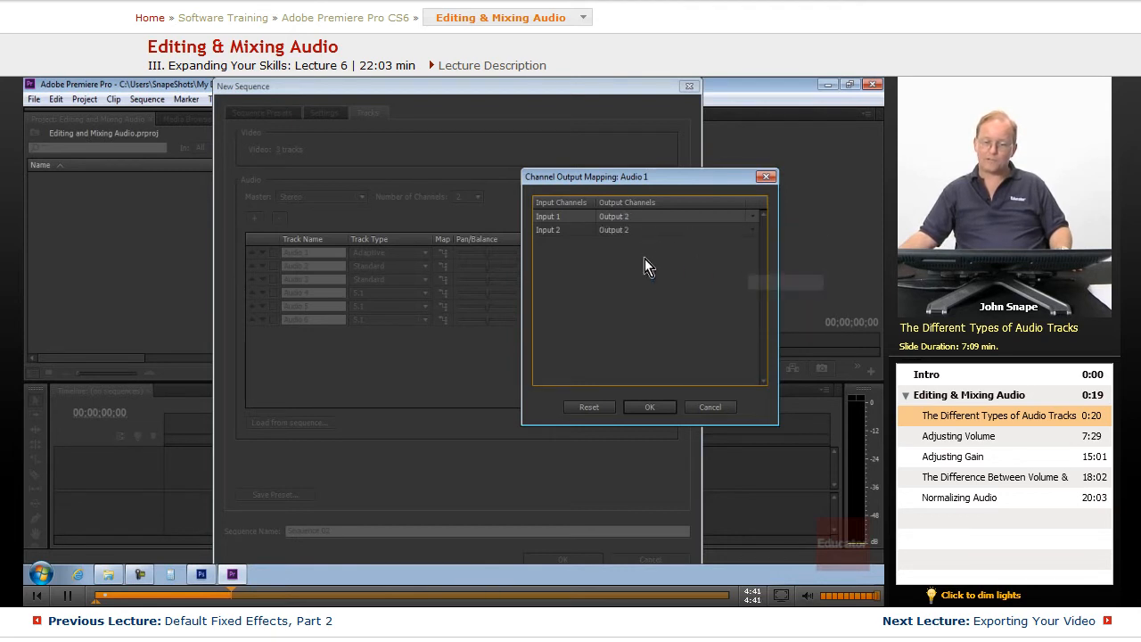
left_click(753, 216)
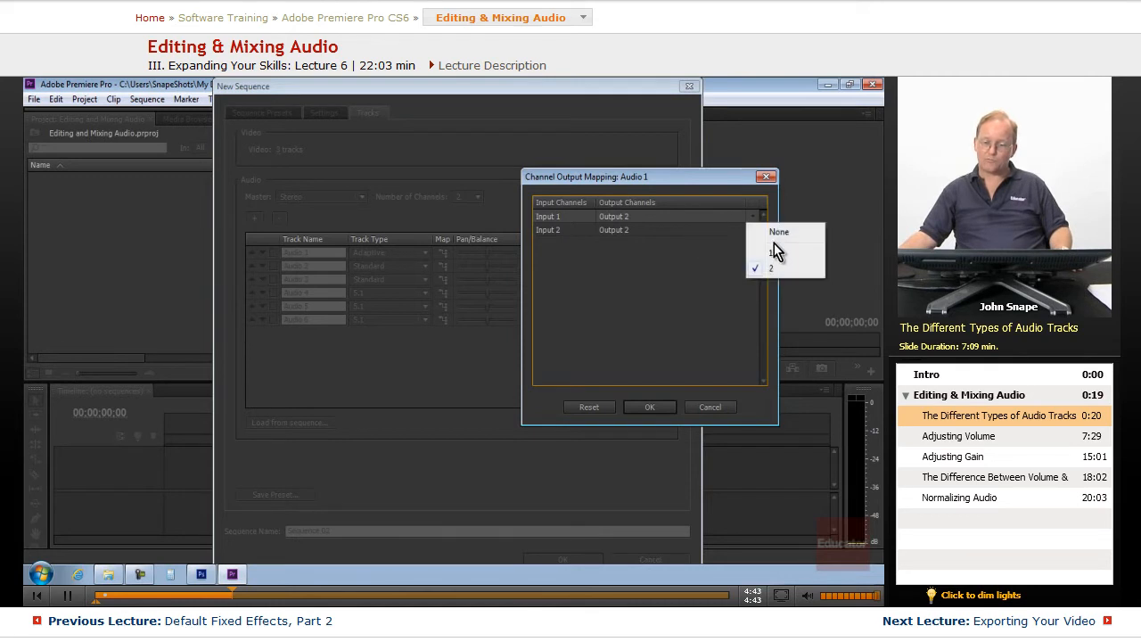
left_click(771, 251)
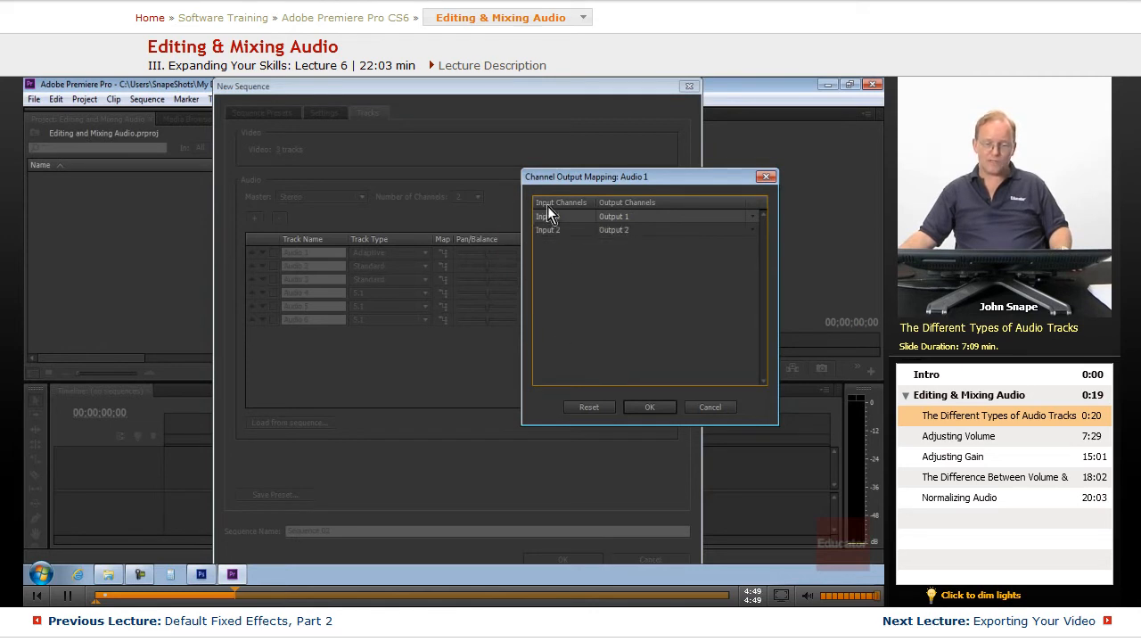
mouse_move(638, 241)
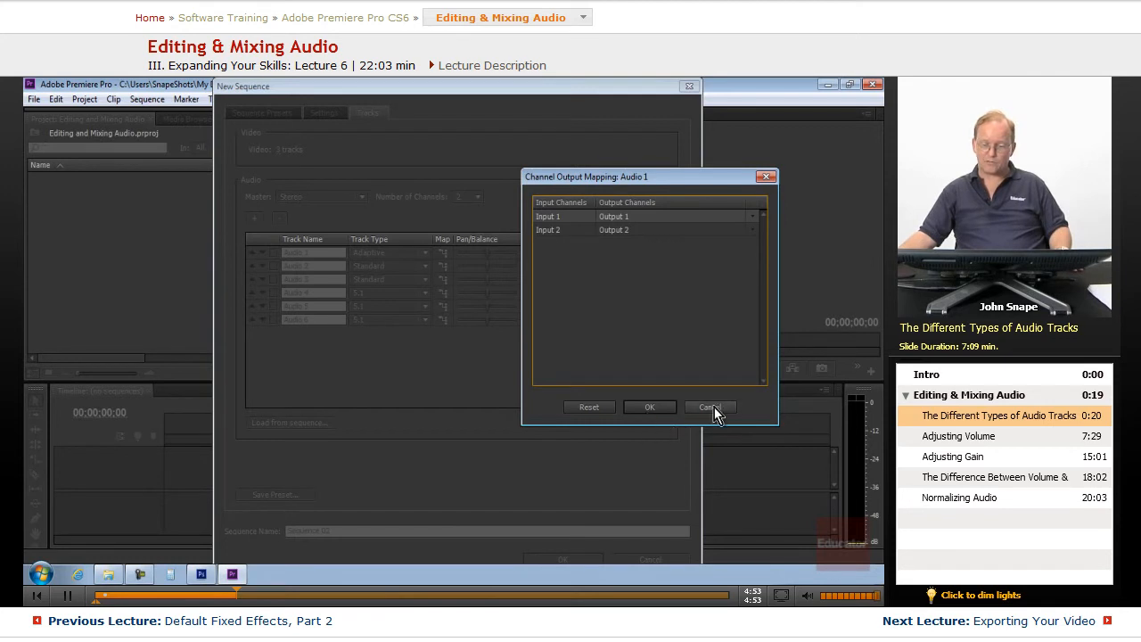
left_click(709, 407)
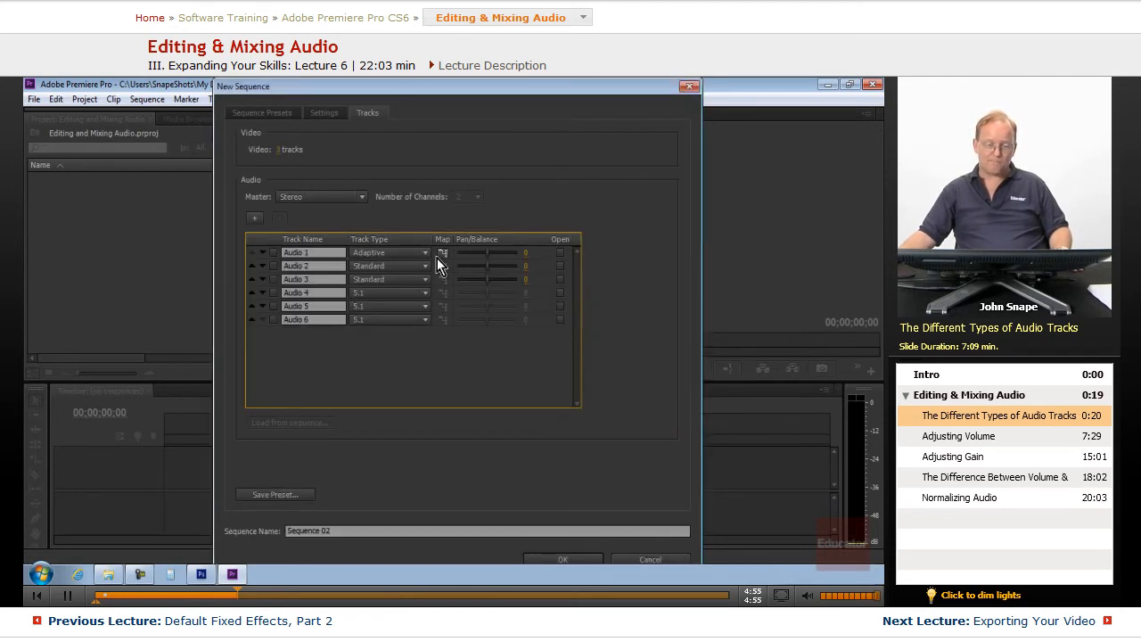
left_click(423, 253)
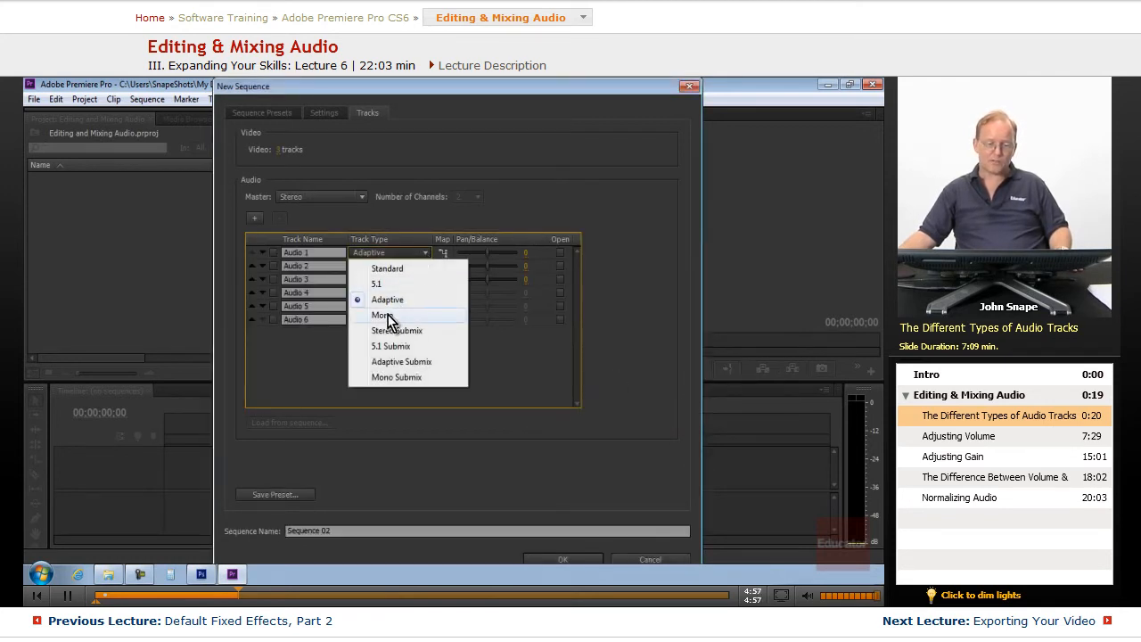
left_click(380, 314)
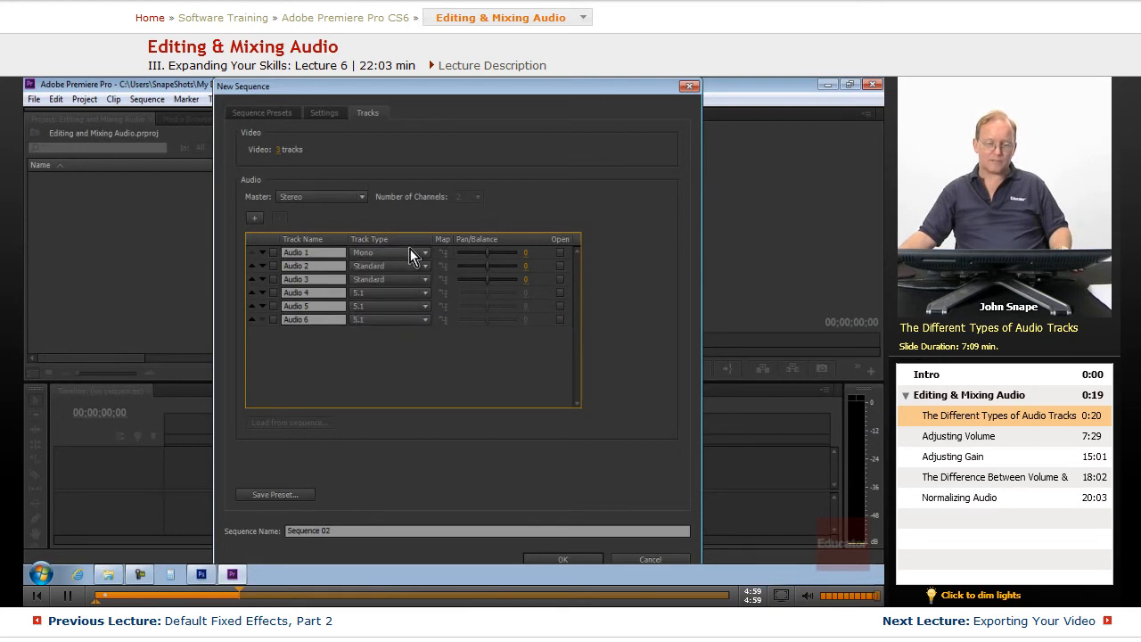
mouse_move(426, 263)
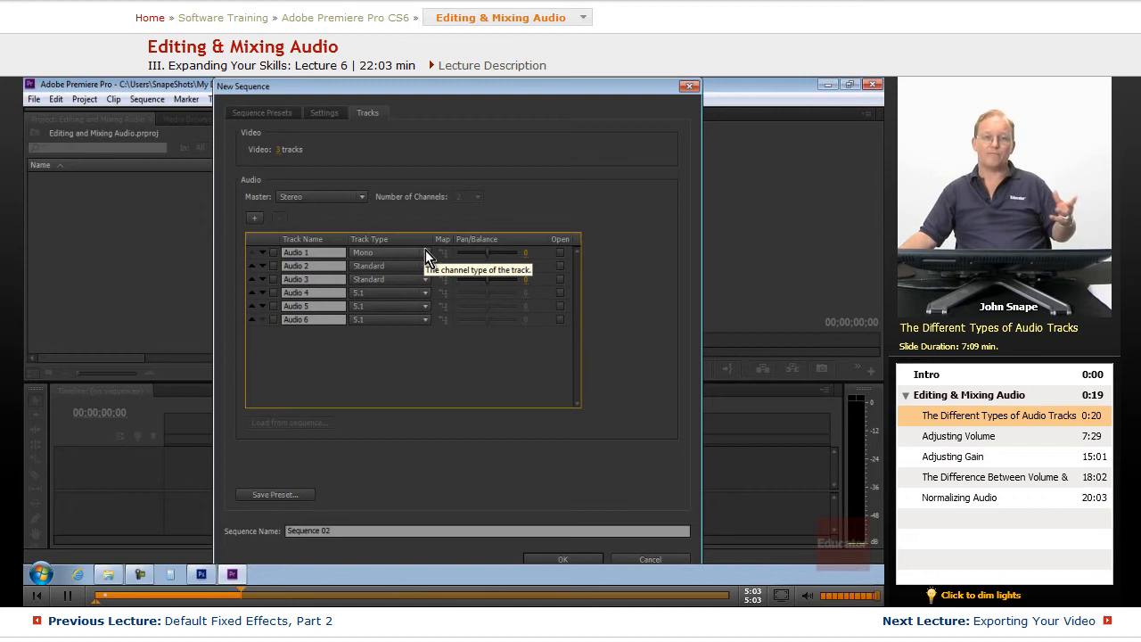
left_click(390, 253)
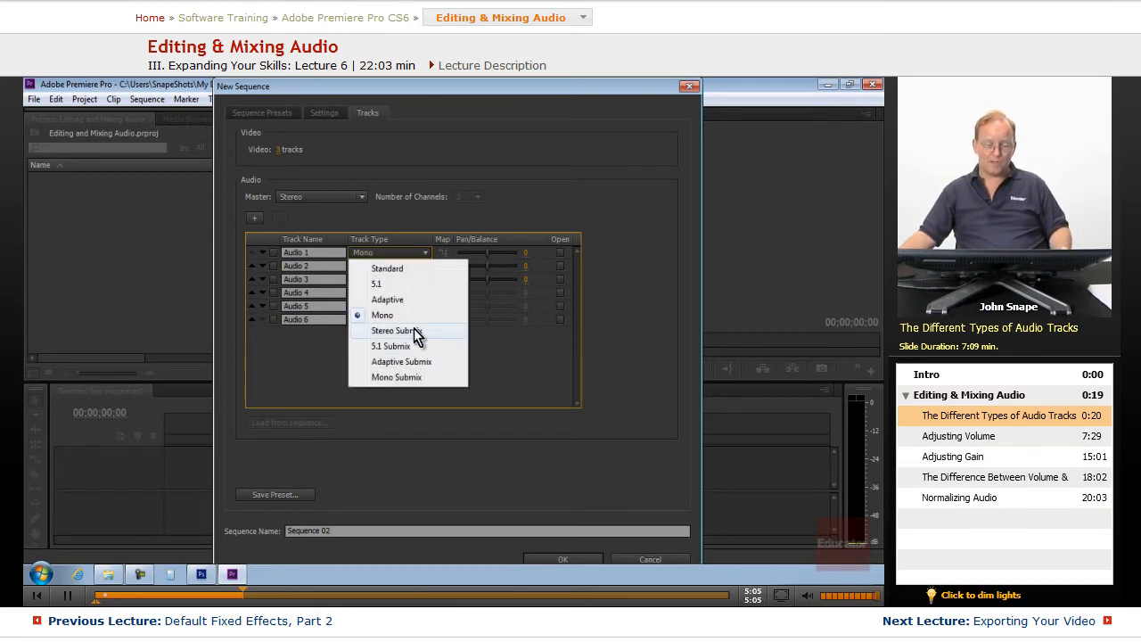
mouse_move(379, 347)
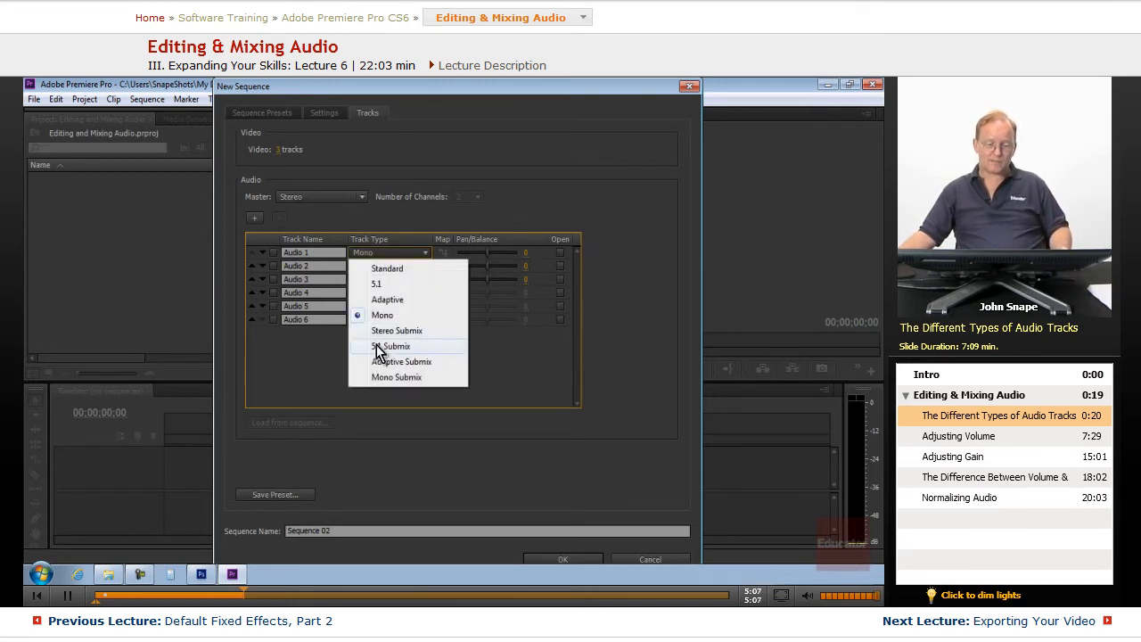
mouse_move(455, 368)
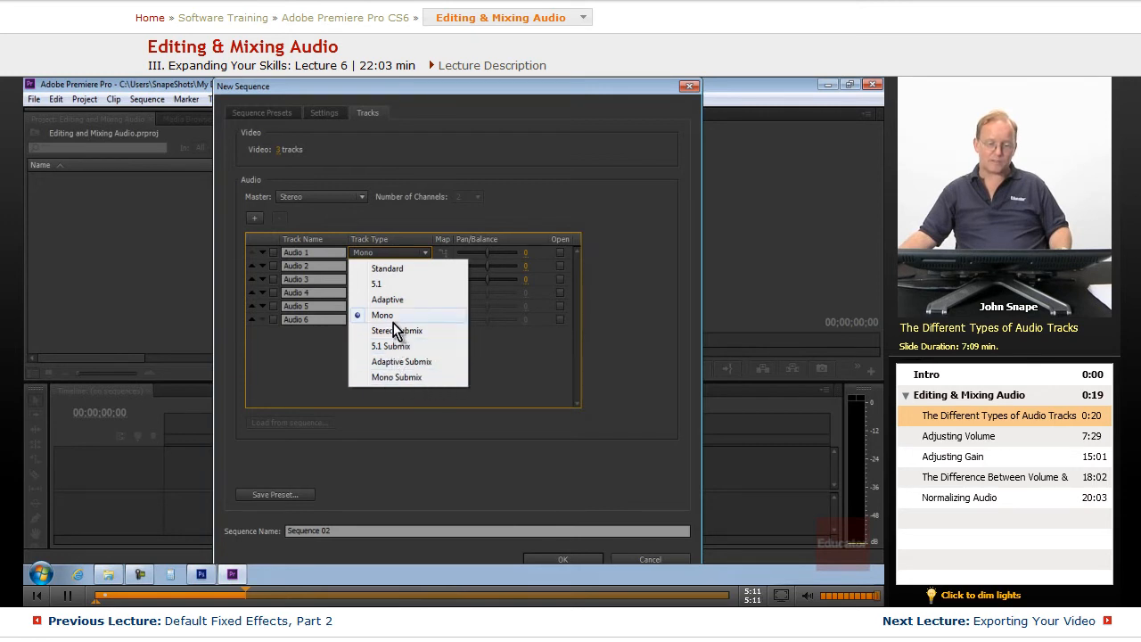
mouse_move(419, 323)
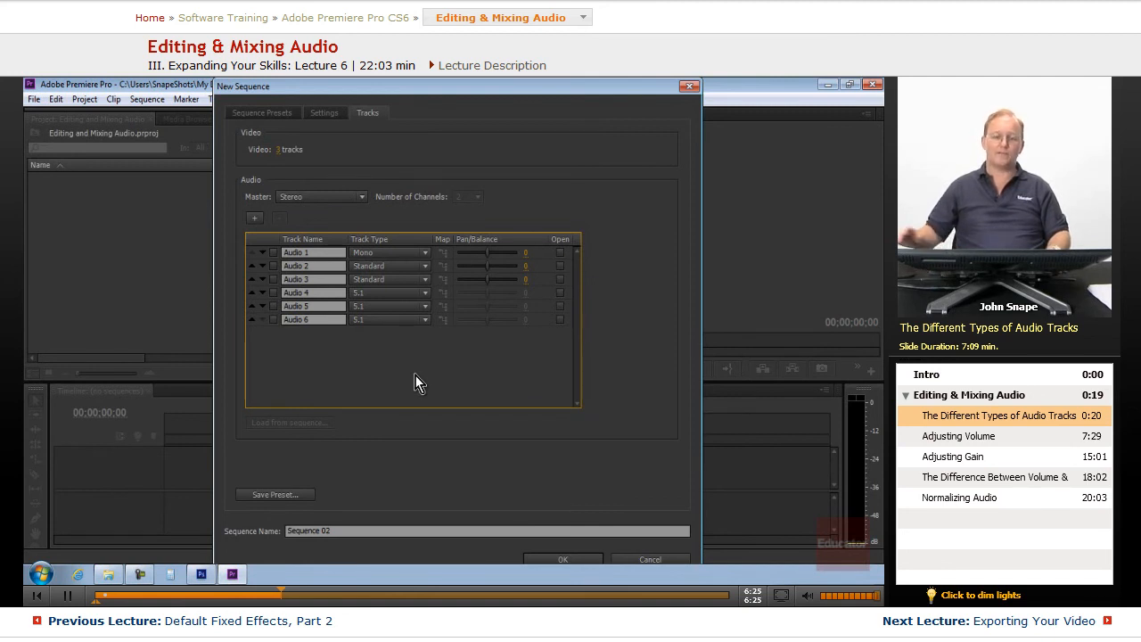
mouse_move(426, 266)
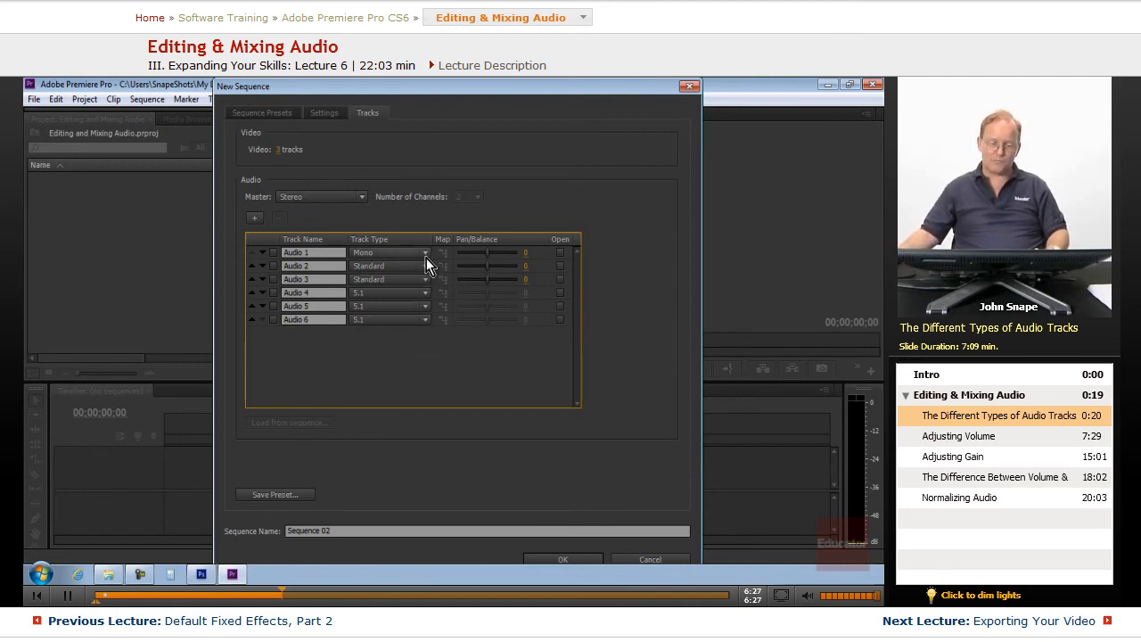
left_click(425, 252)
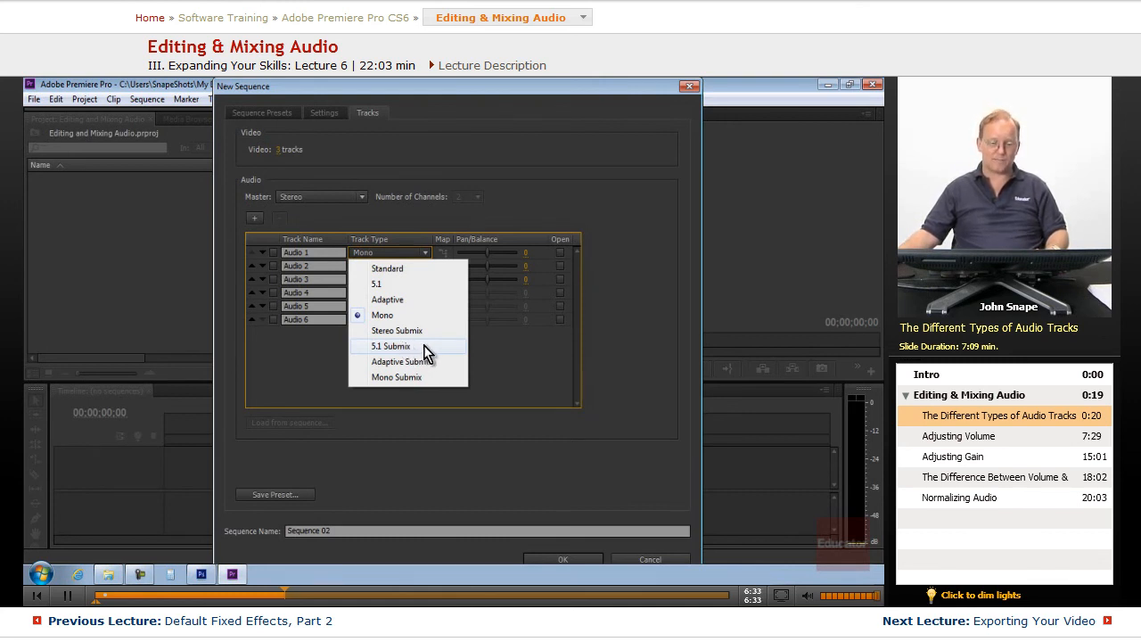
mouse_move(406, 377)
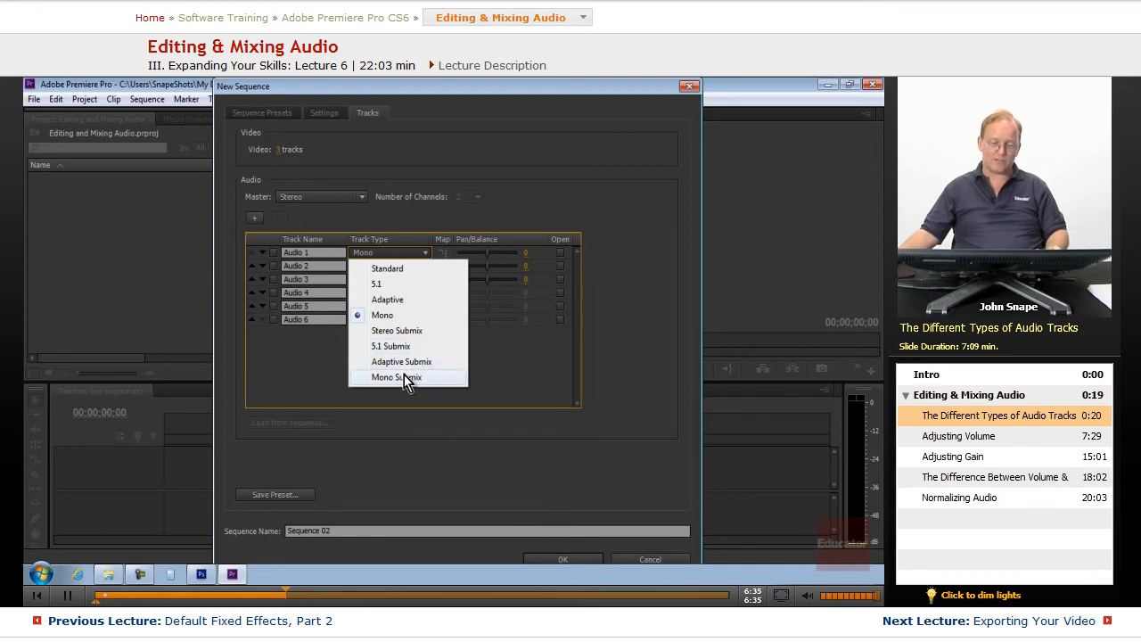
mouse_move(396, 331)
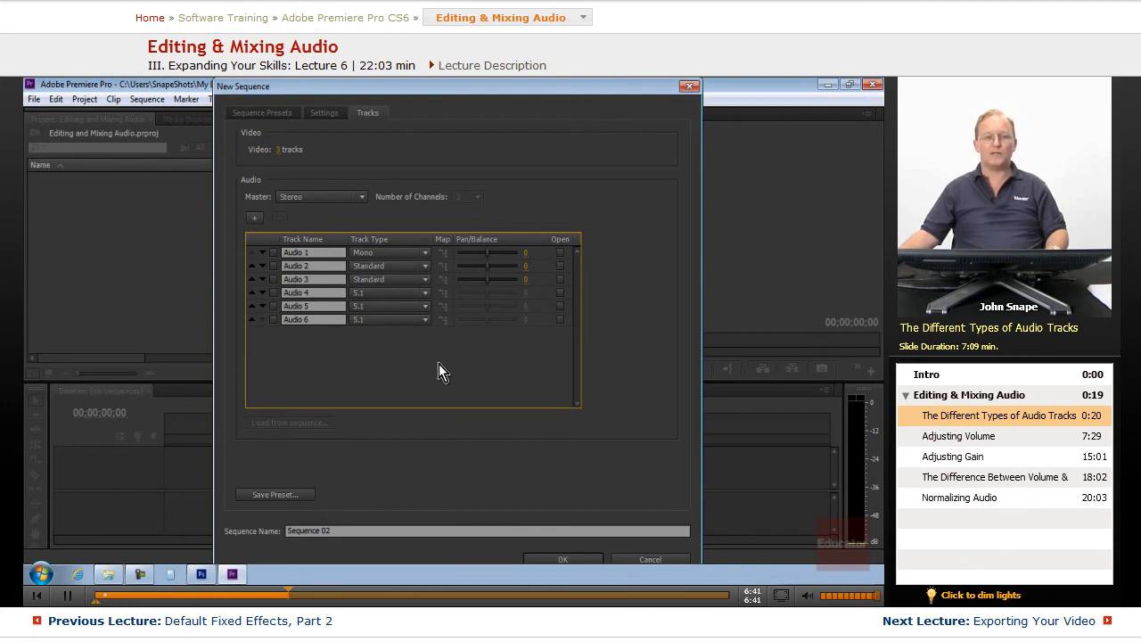
mouse_move(427, 259)
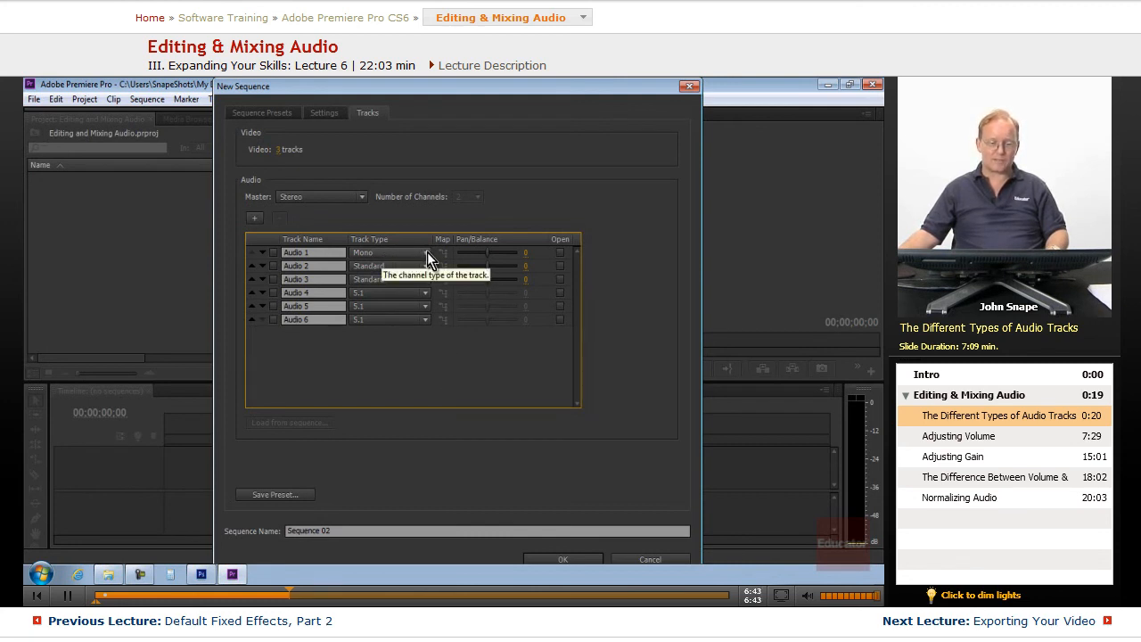
left_click(425, 253)
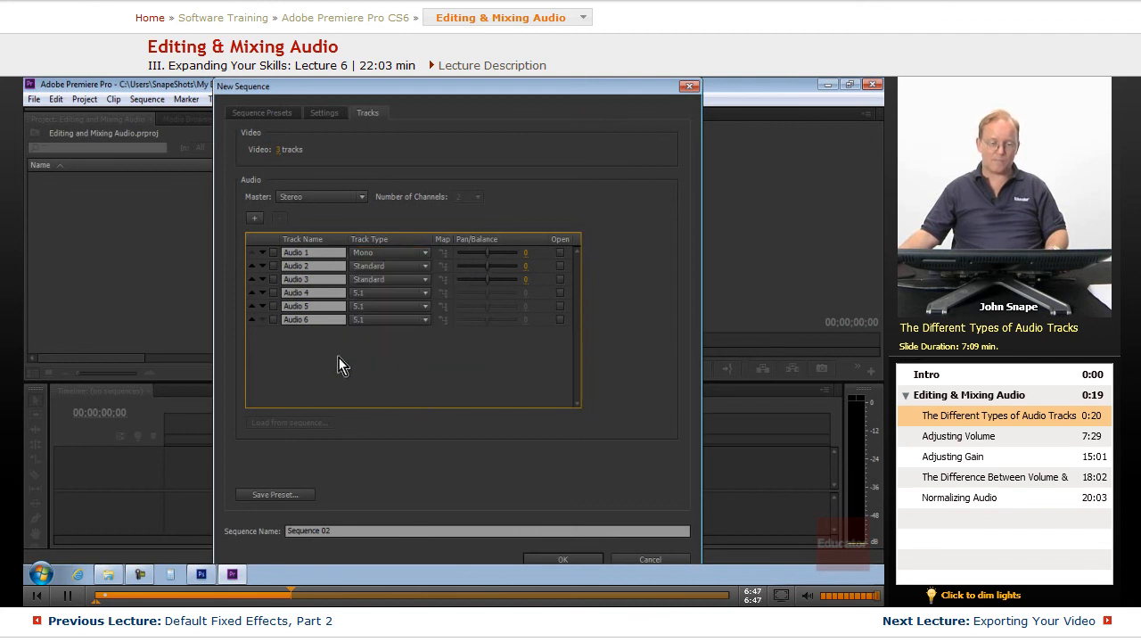
mouse_move(255, 220)
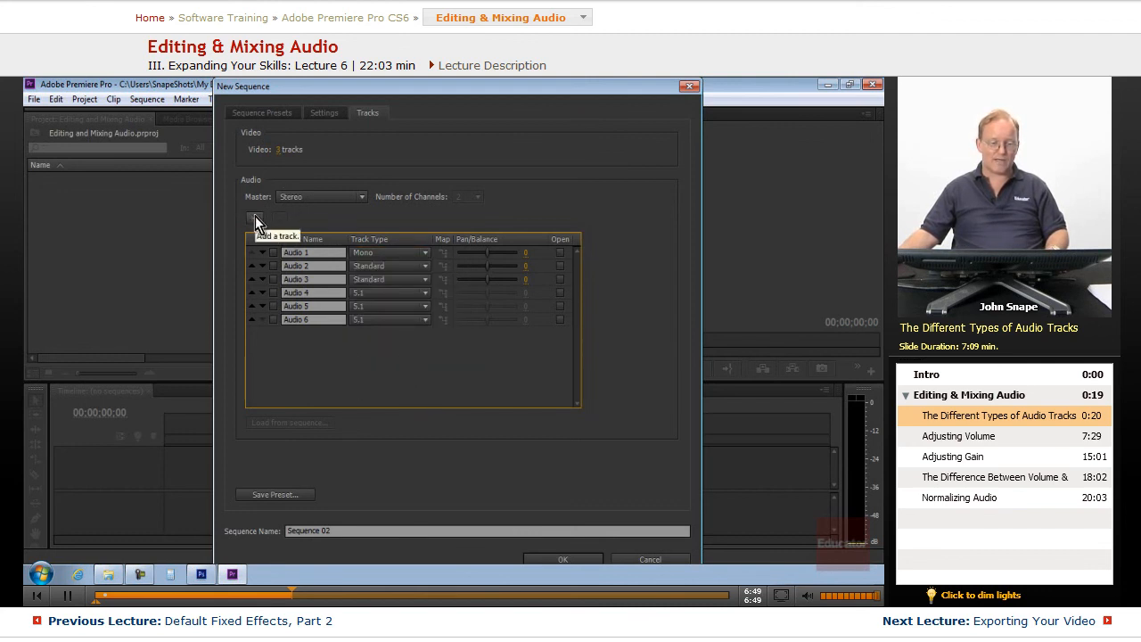
Add audio tracks, then delete tracks Audio 3 through Audio 10.
left_click(255, 218)
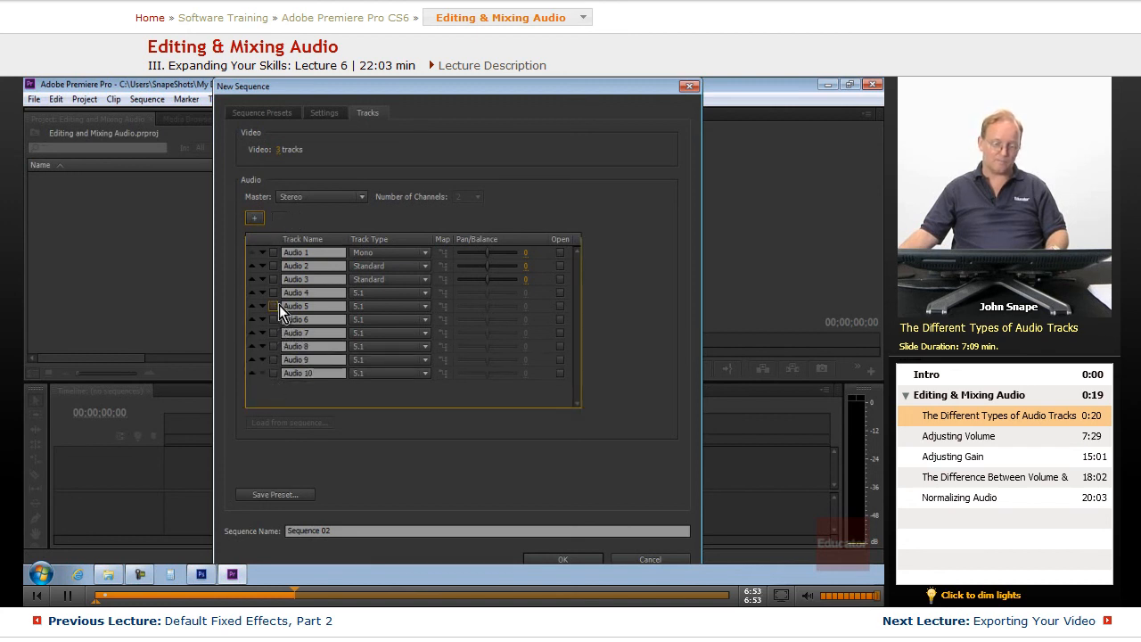
left_click(274, 372)
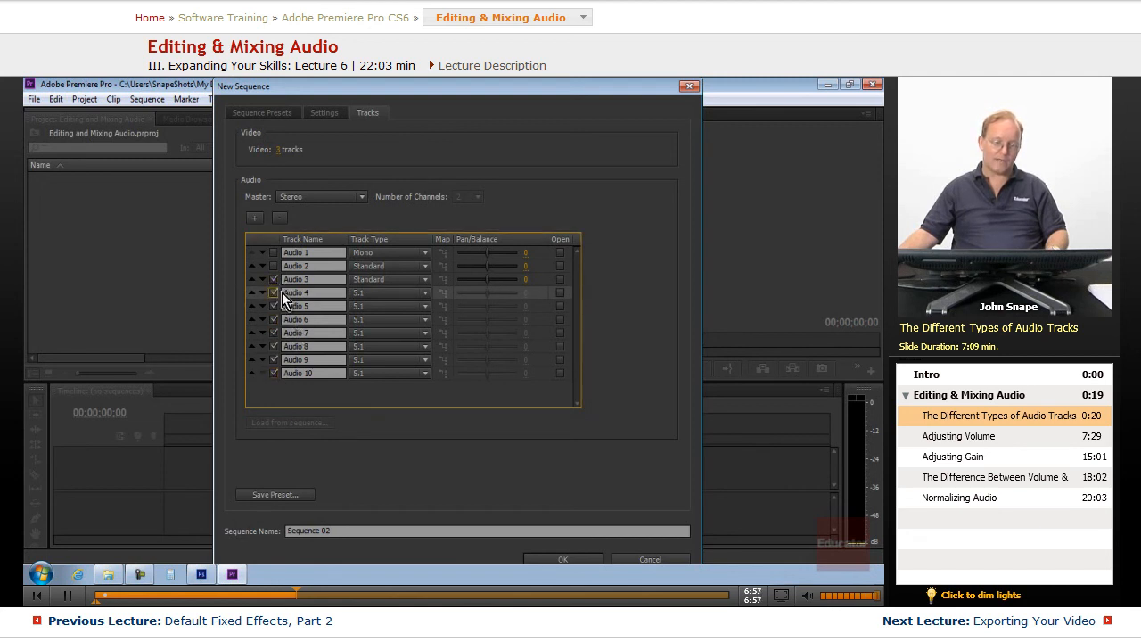
left_click(279, 217)
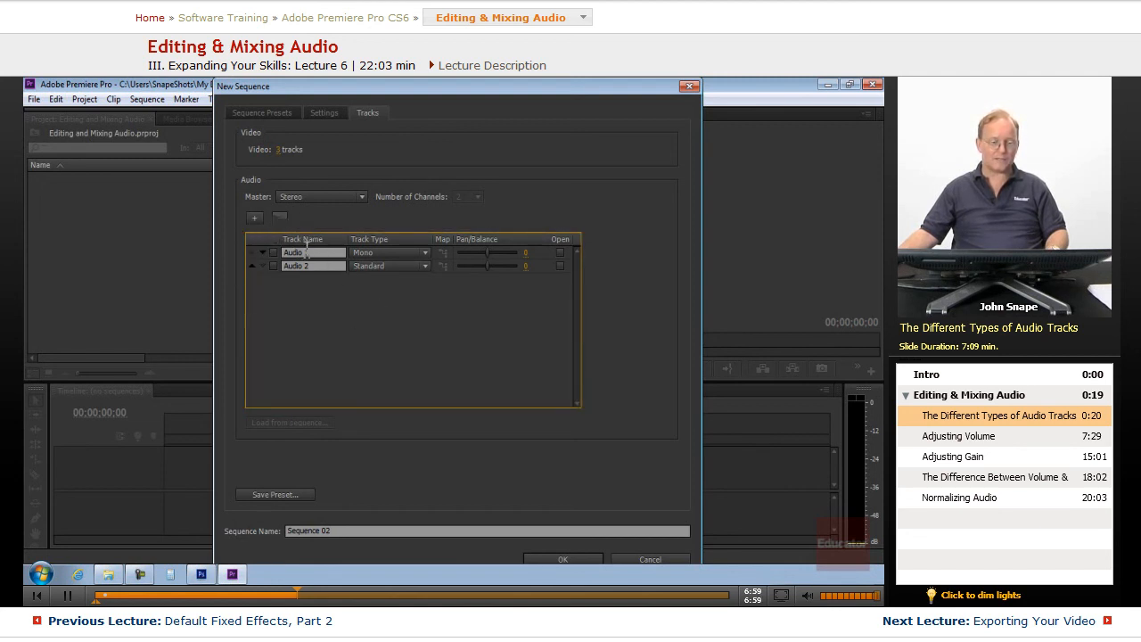
Add audio tracks back and change Audio 7 to a 5.1 track.
left_click(254, 217)
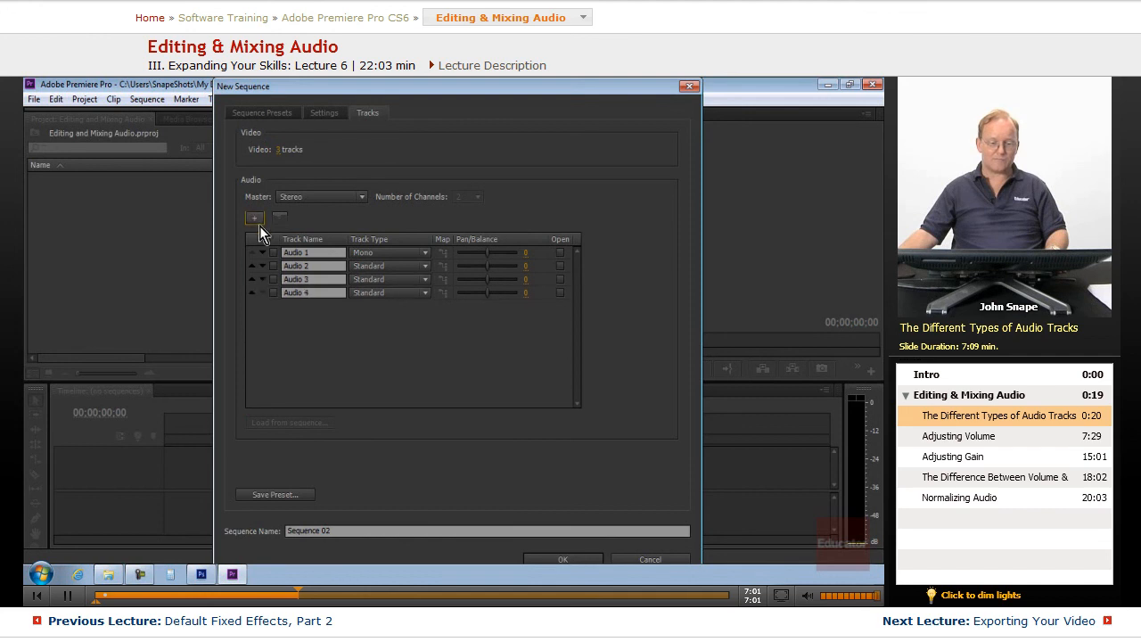
mouse_move(391, 292)
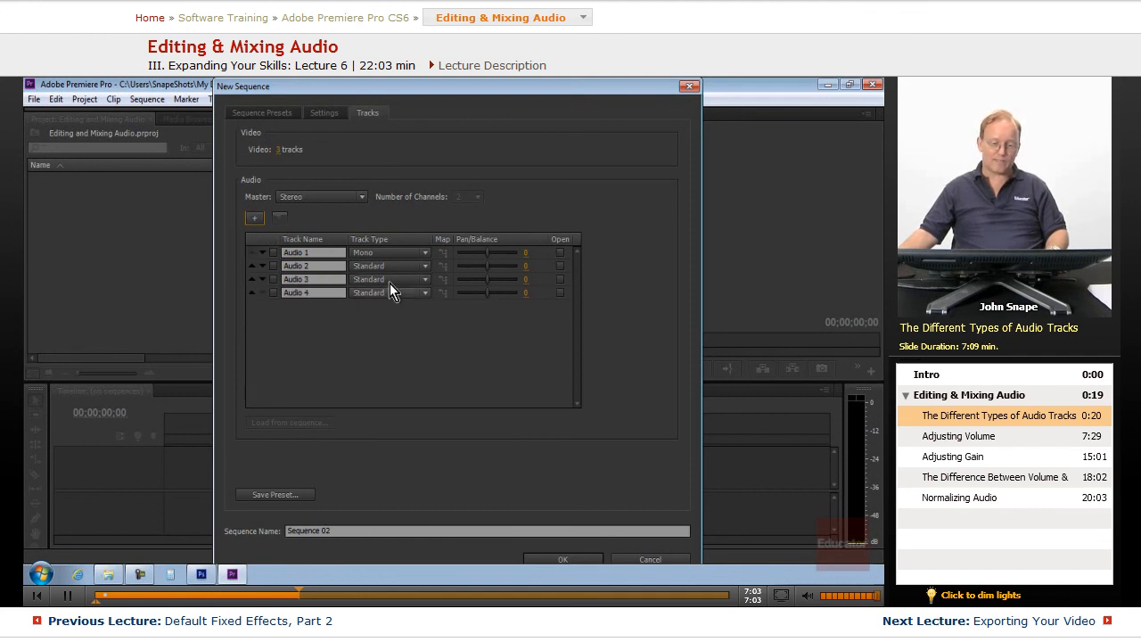
left_click(389, 292)
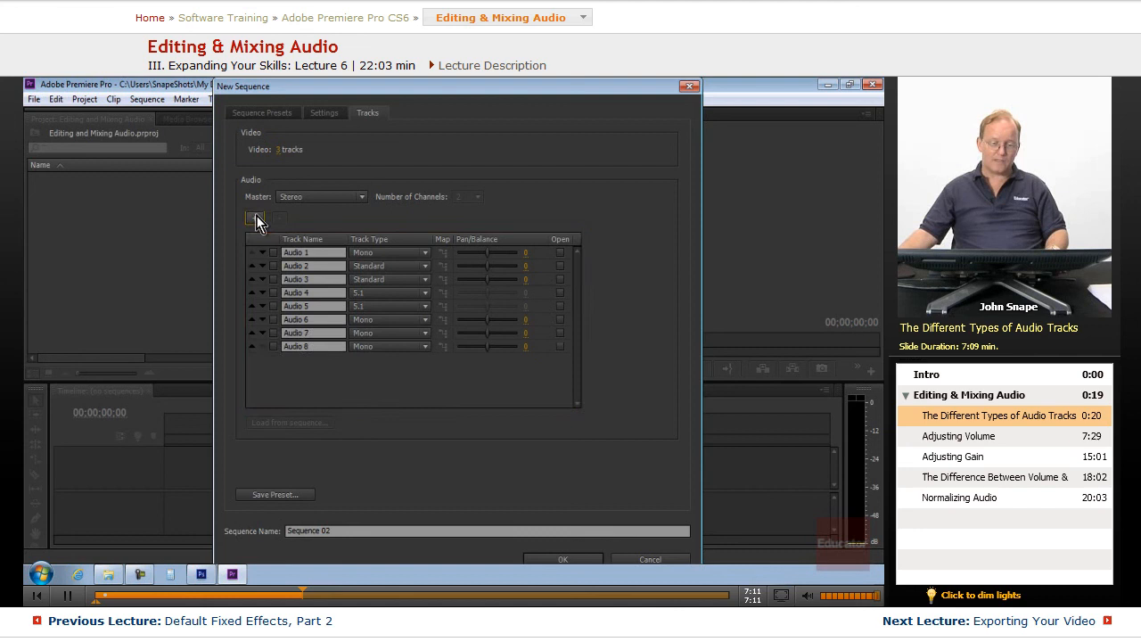
mouse_move(374, 332)
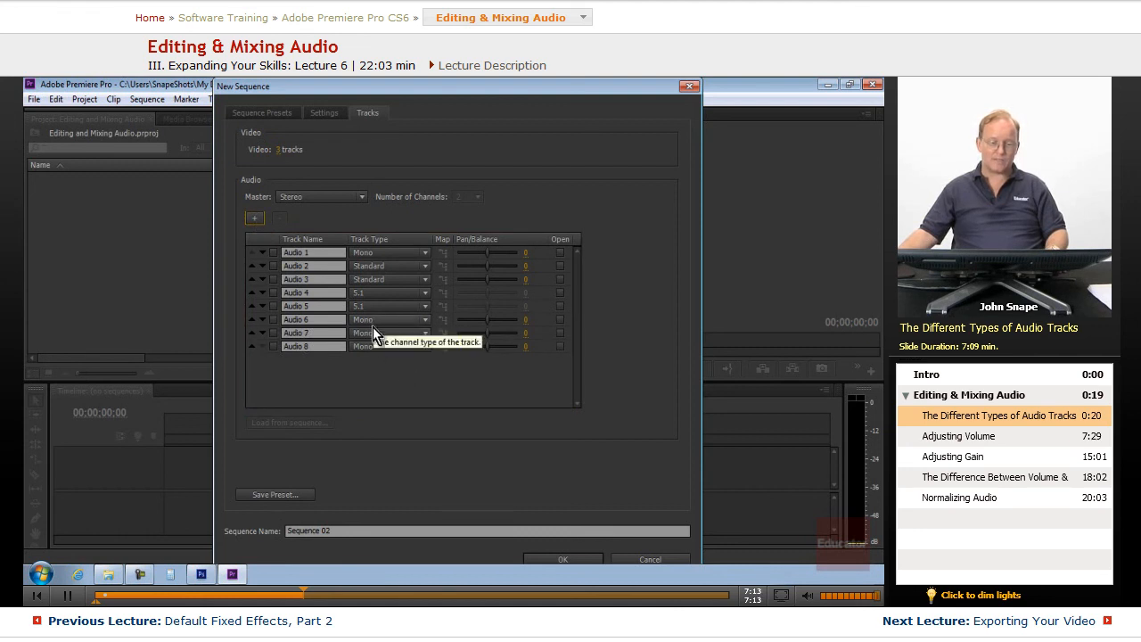
left_click(417, 346)
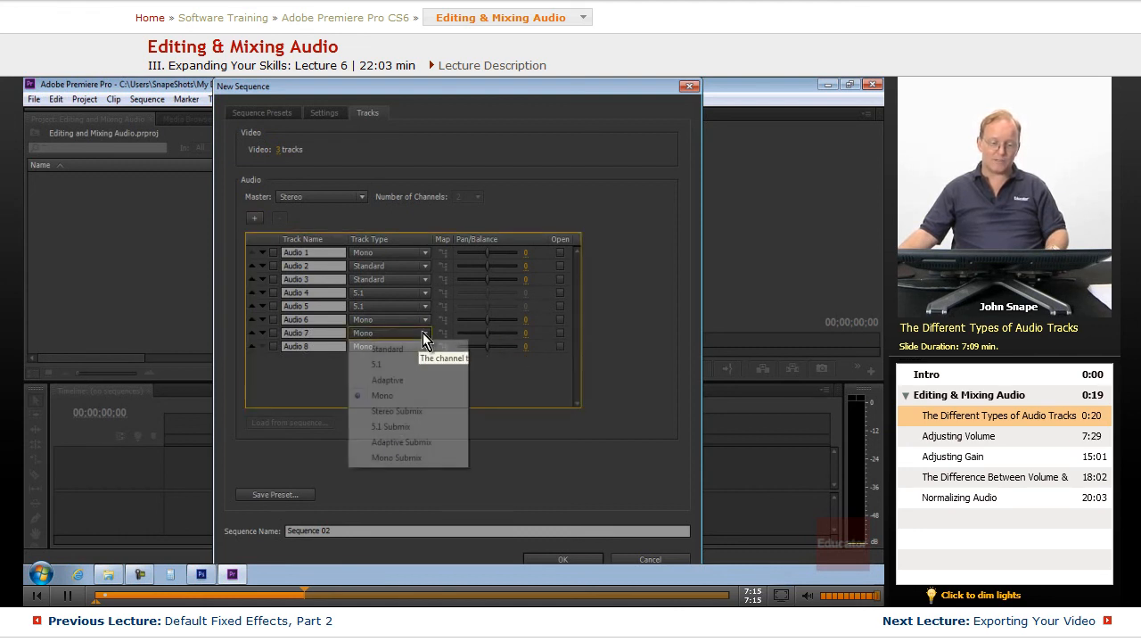
left_click(376, 364)
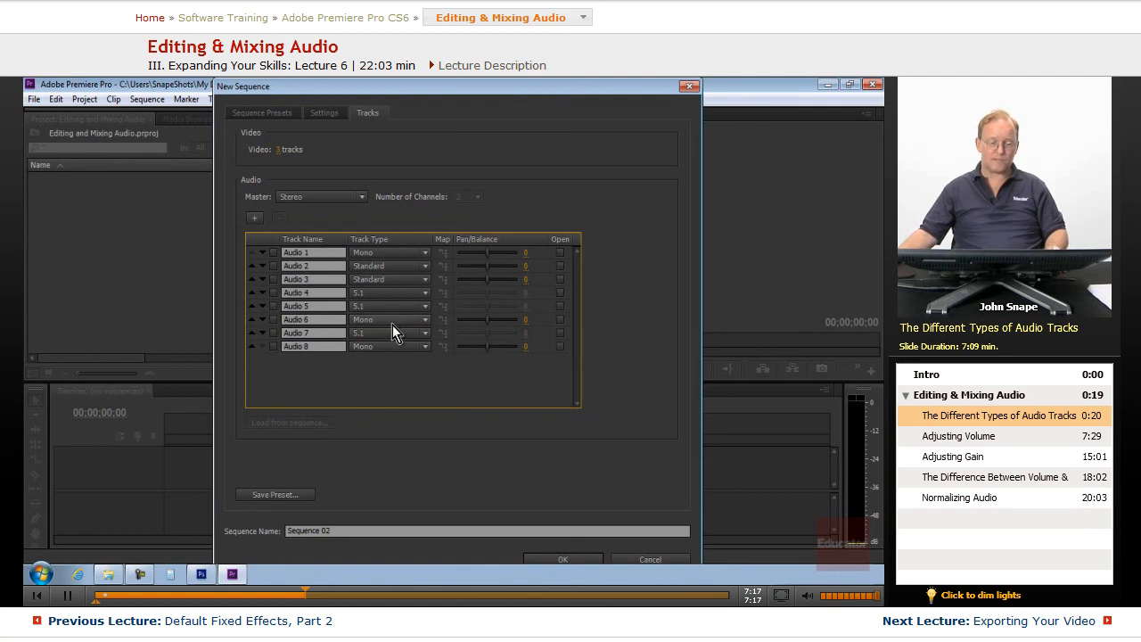